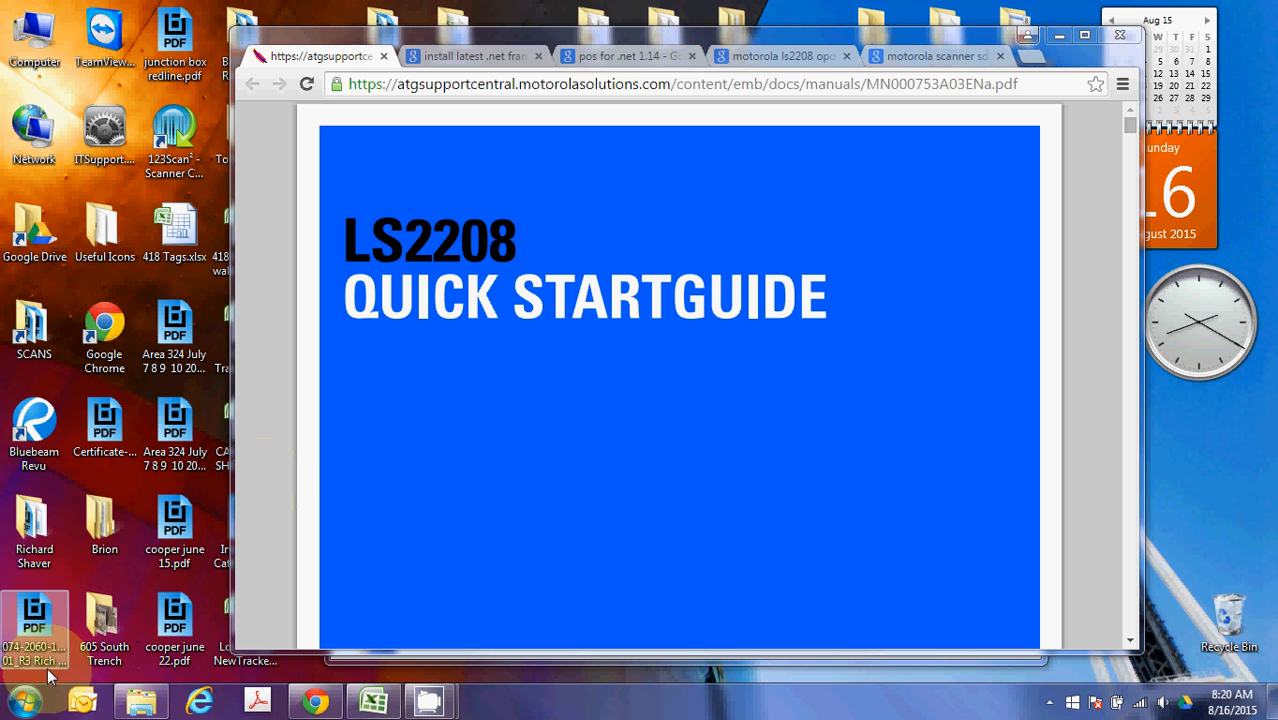
# - Search the Start menu for 'notepad'
pyautogui.click(25, 685)
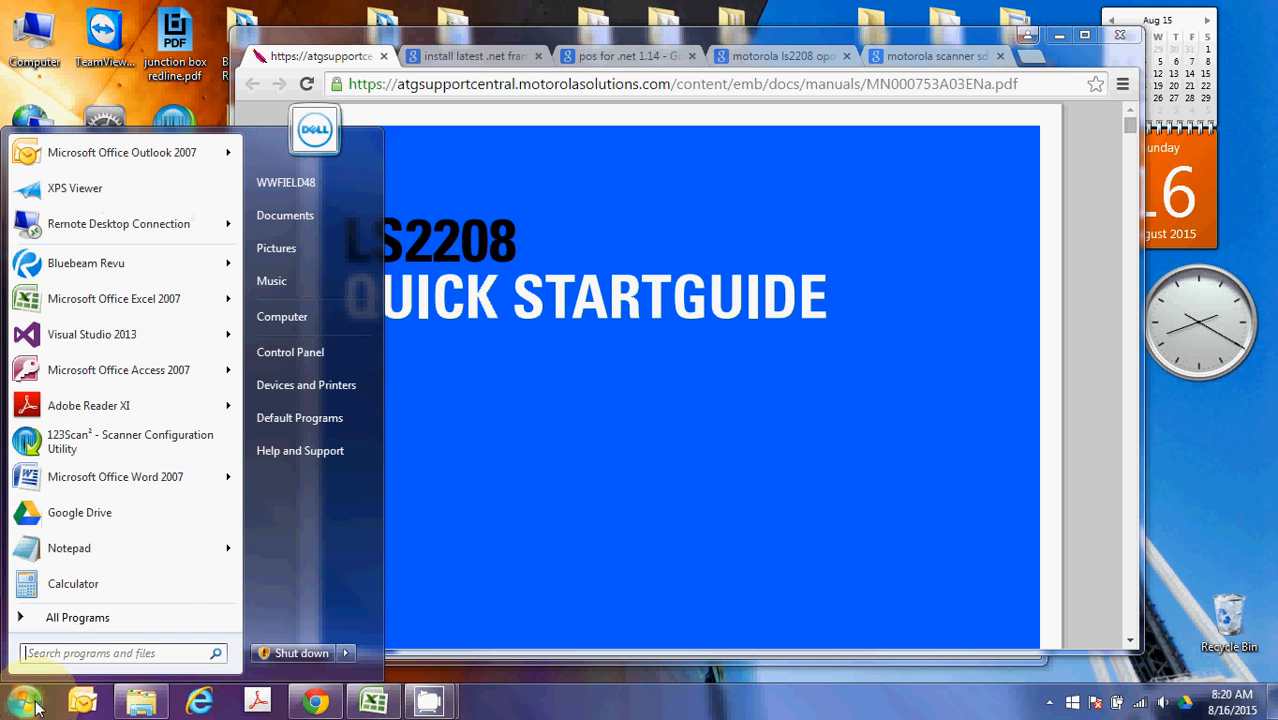
pyautogui.moveTo(69, 548)
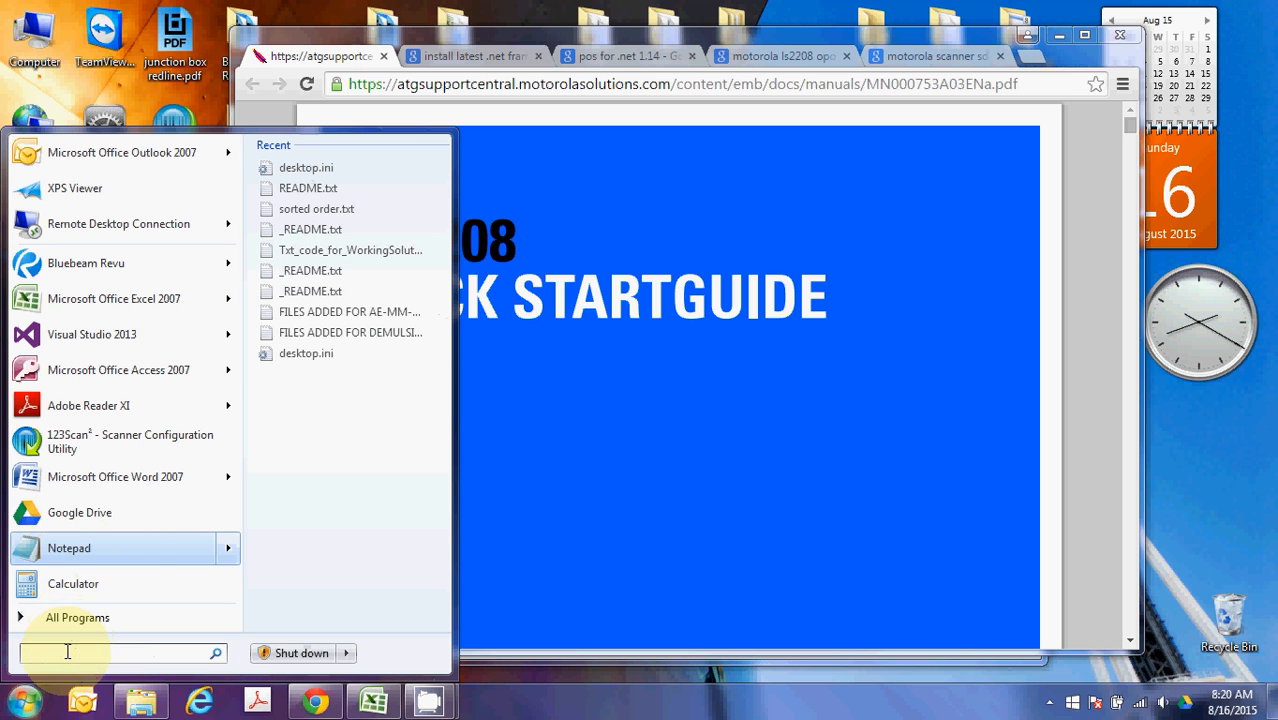
pyautogui.write('notepad')
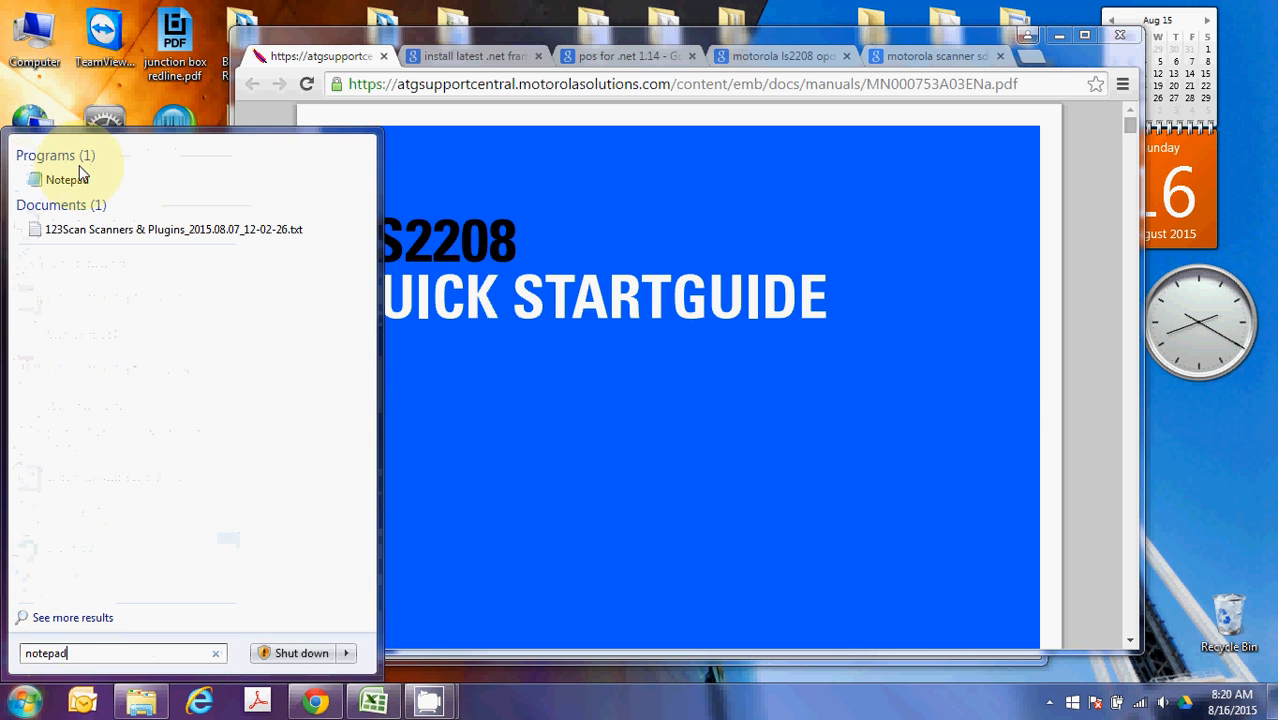
# - Launch Notepad from the results, jot down QAC-0580-AA, then close Notepad
pyautogui.click(56, 178)
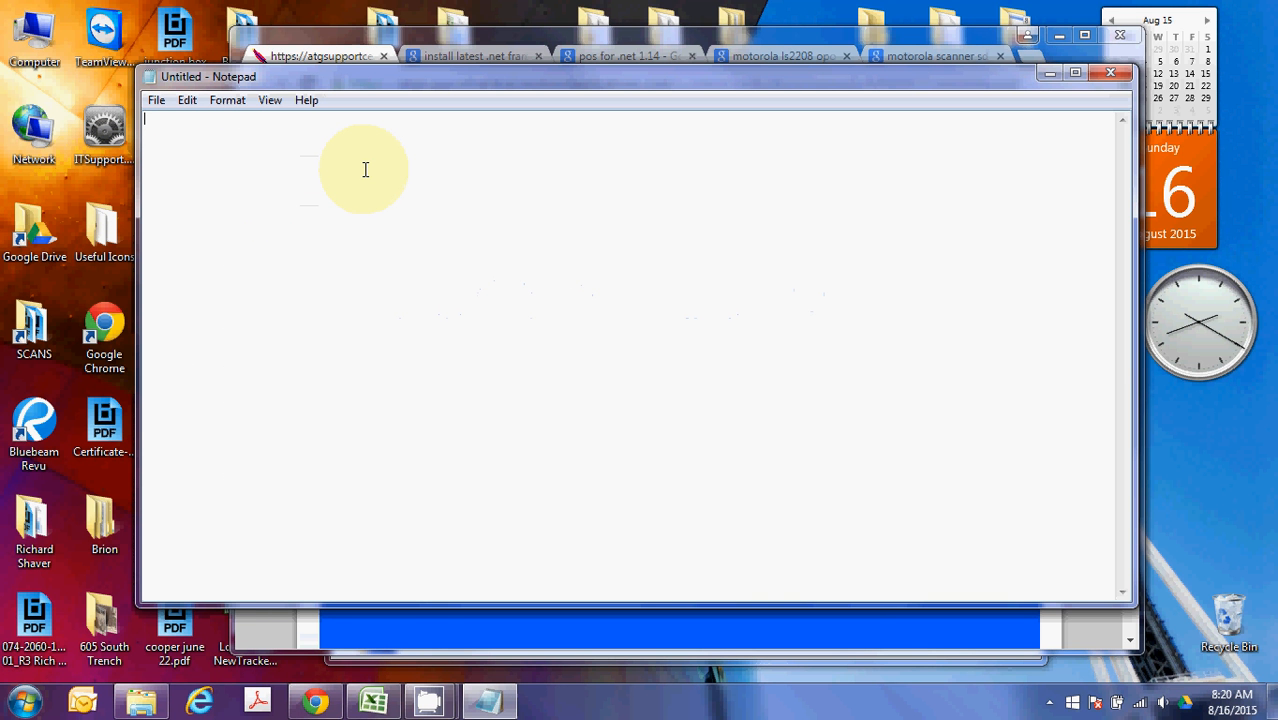
pyautogui.write('QAC-0580-AA')
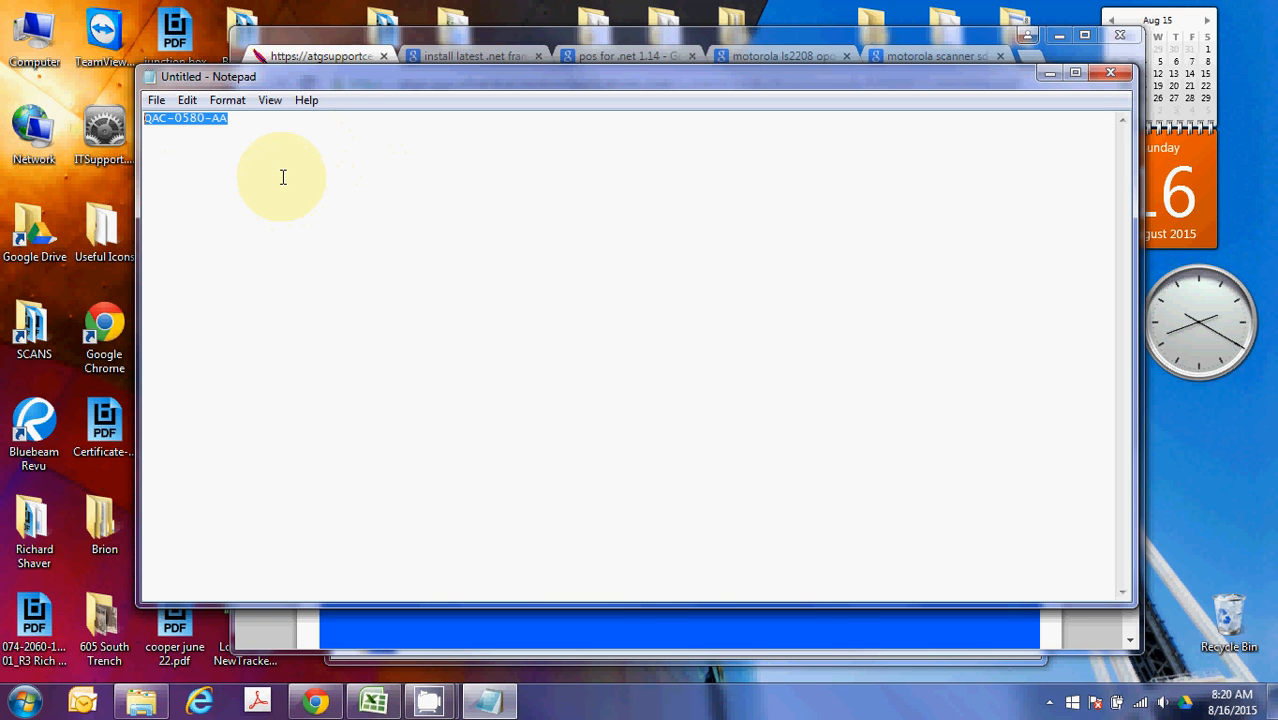
pyautogui.moveTo(264, 166)
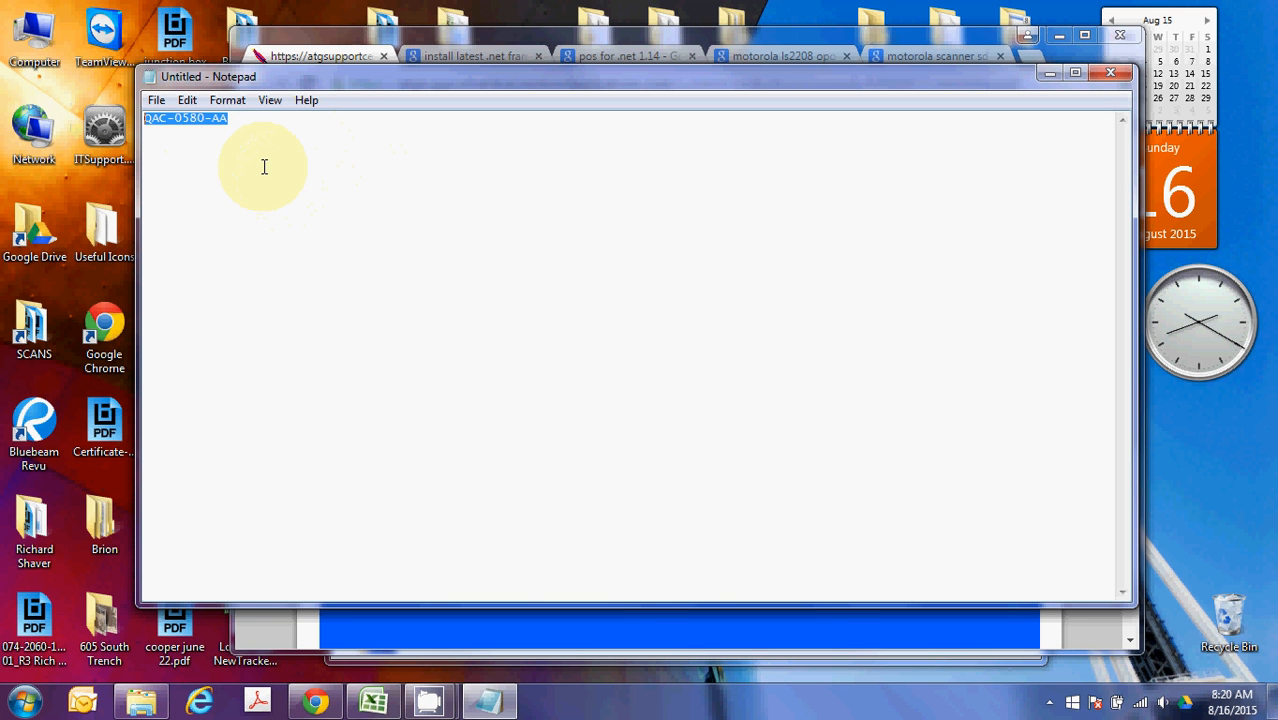
pyautogui.moveTo(264, 156)
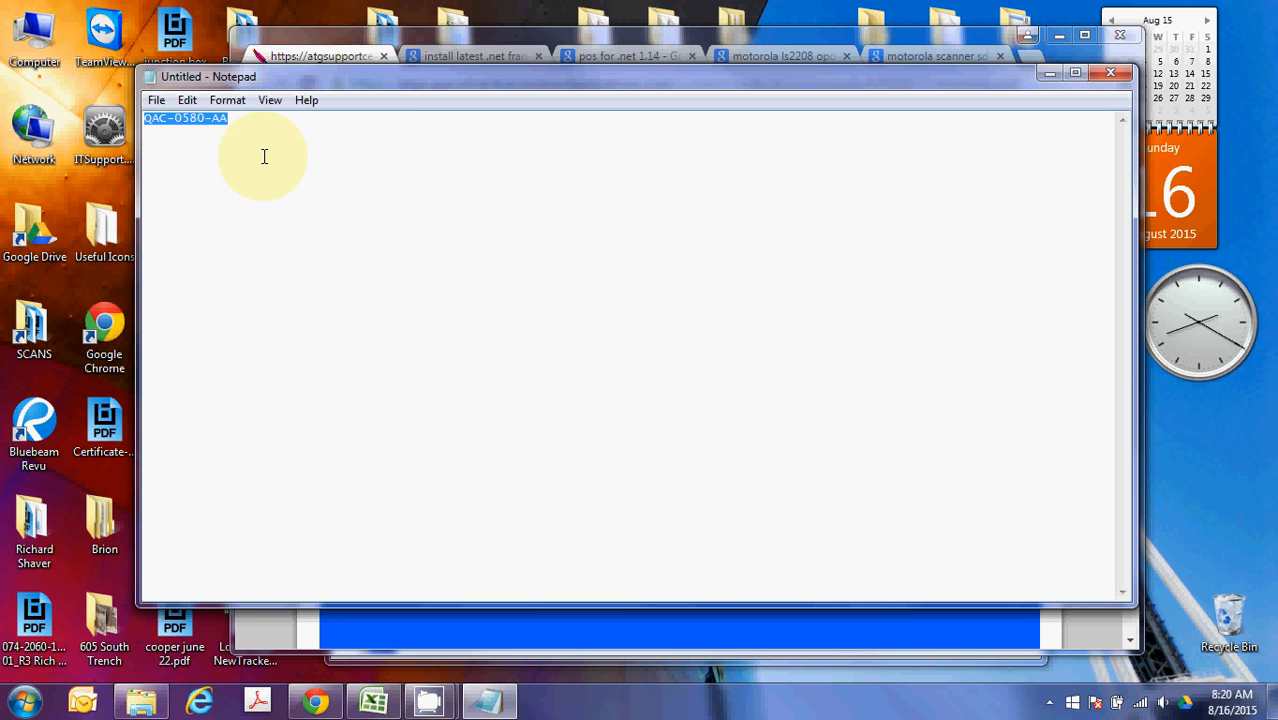
pyautogui.moveTo(256, 243)
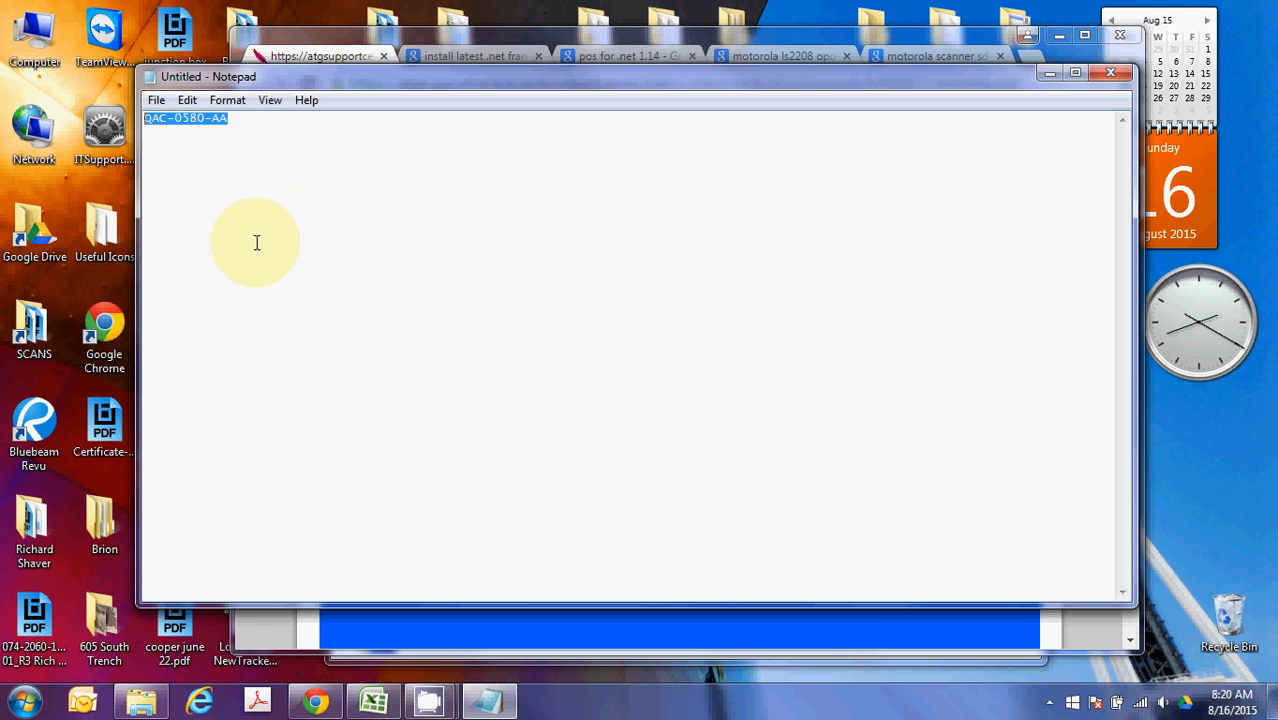
pyautogui.moveTo(421, 310)
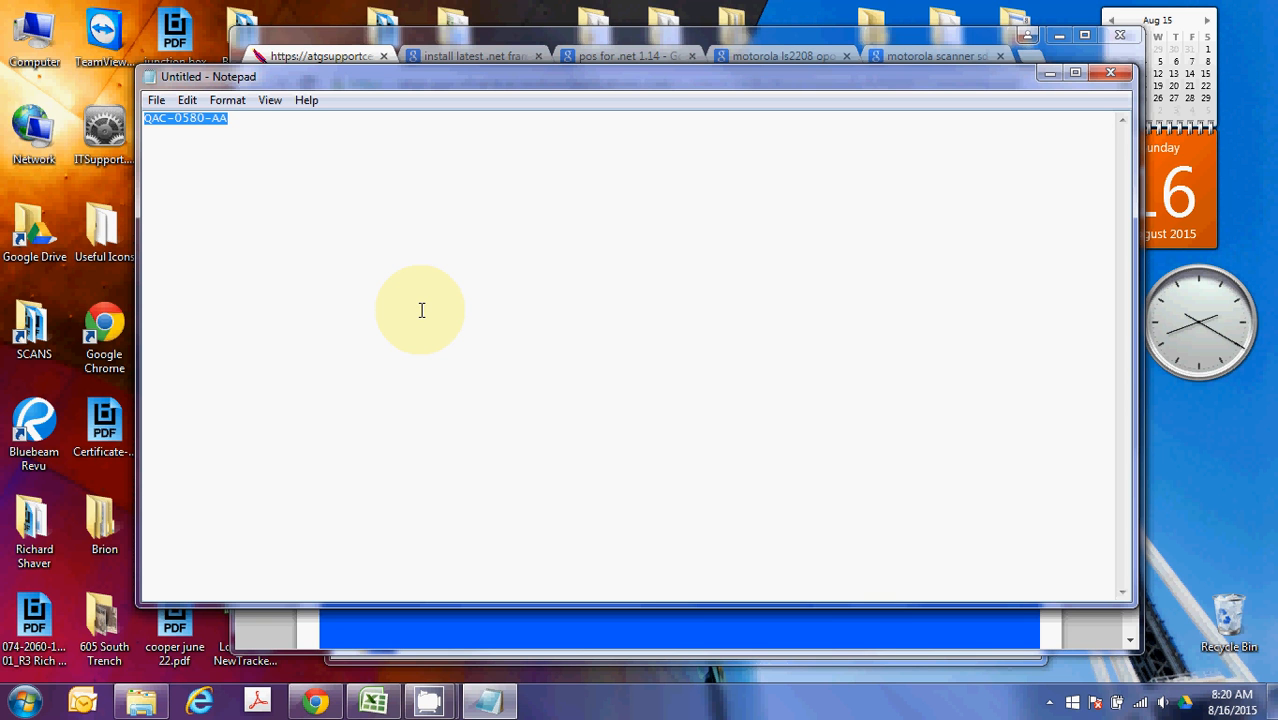
pyautogui.moveTo(1012, 100)
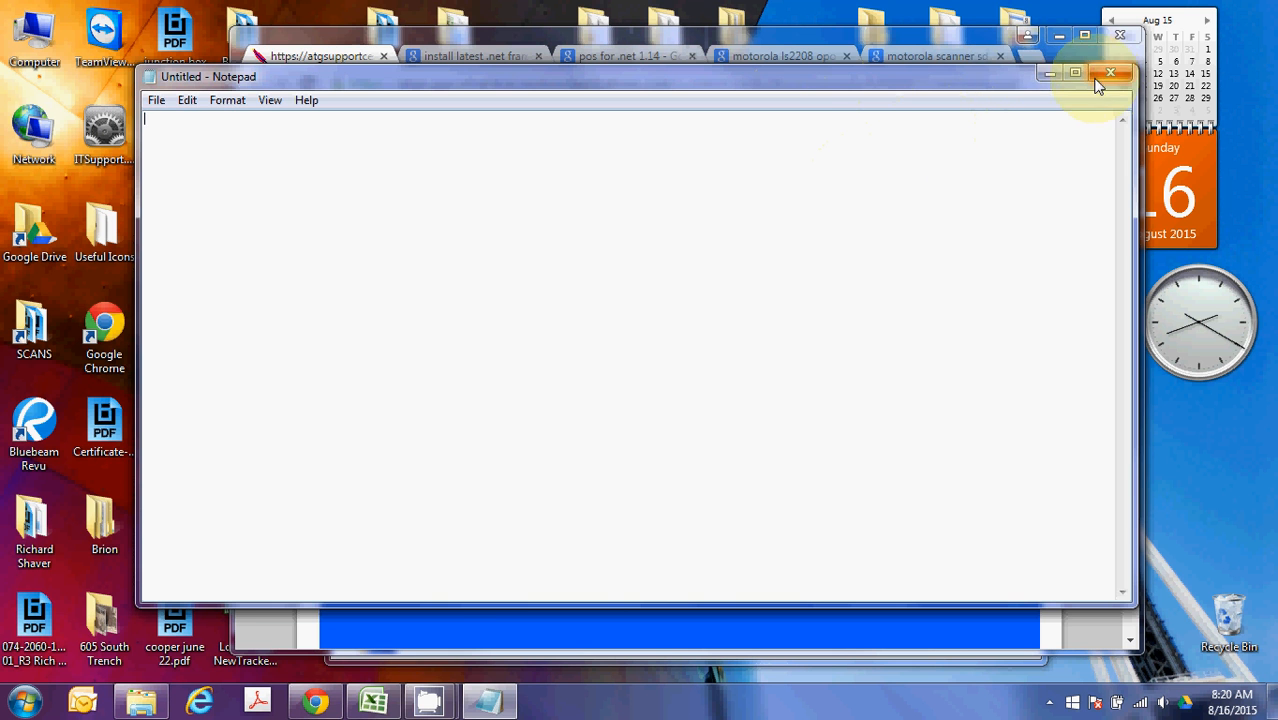
pyautogui.click(1110, 72)
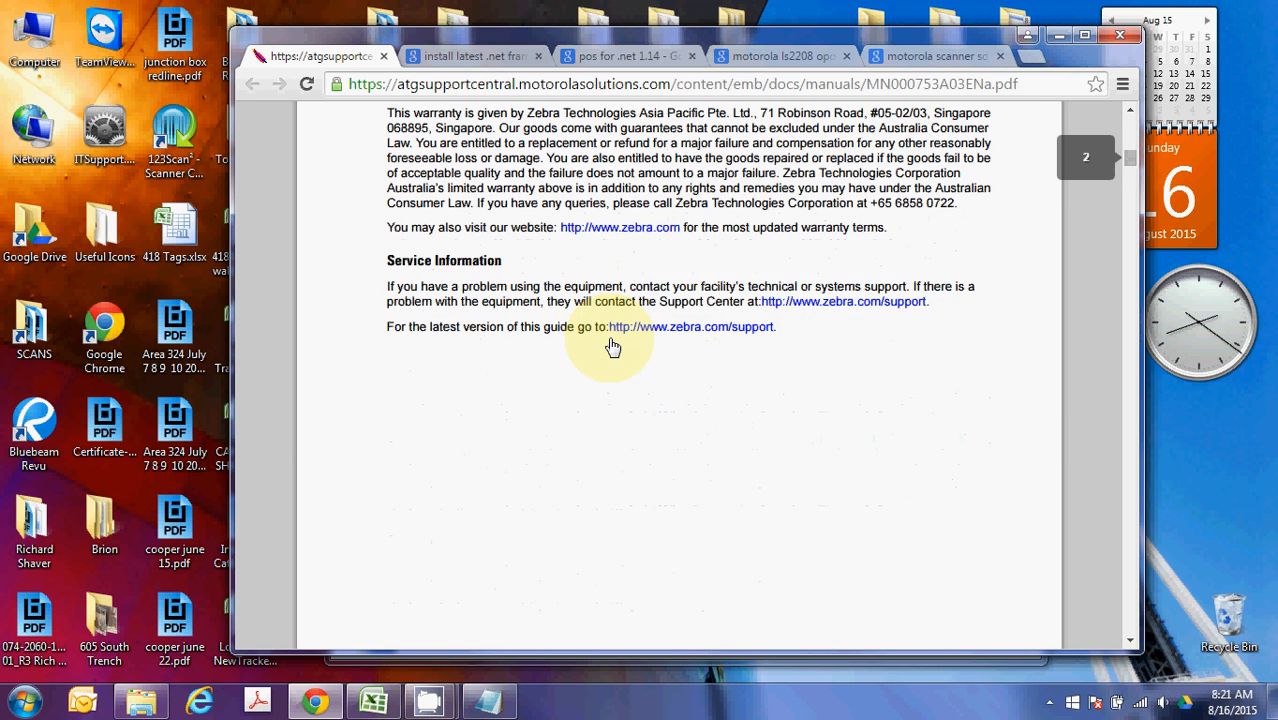
# - Scroll the LS2208 guide past the factory defaults bar code to the USB host bar codes
pyautogui.scroll(-3)
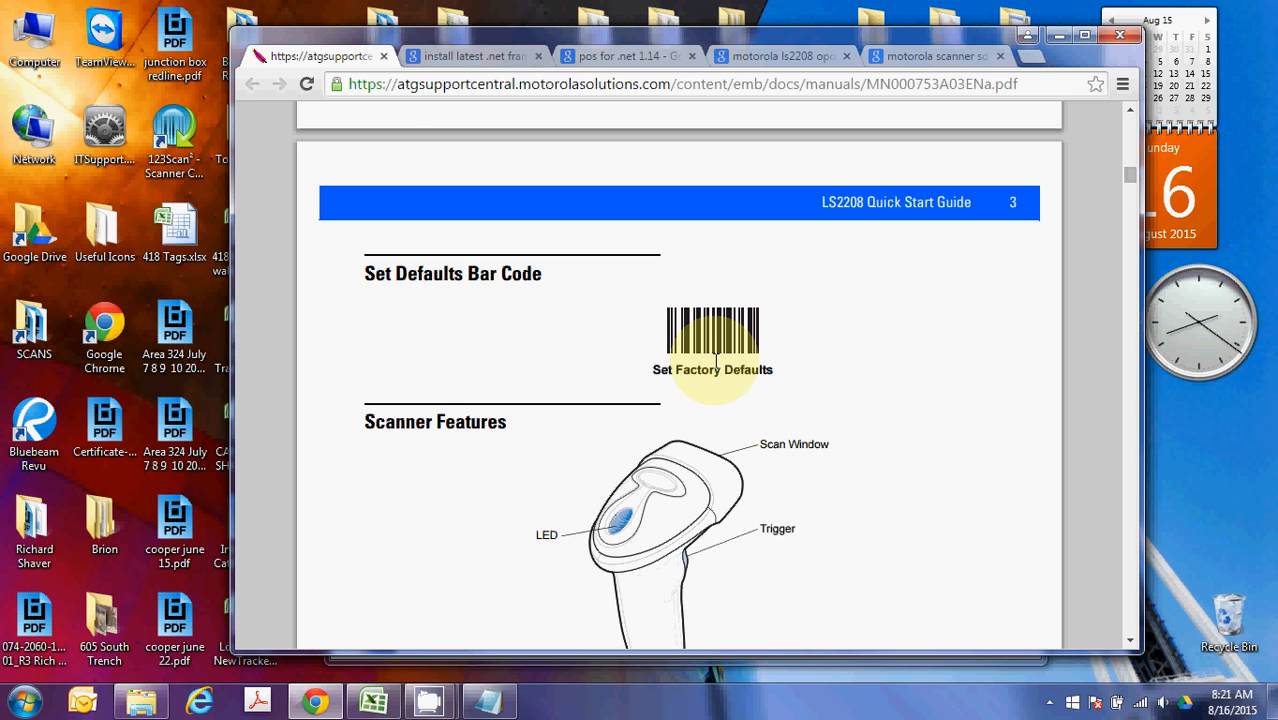
pyautogui.moveTo(775, 340)
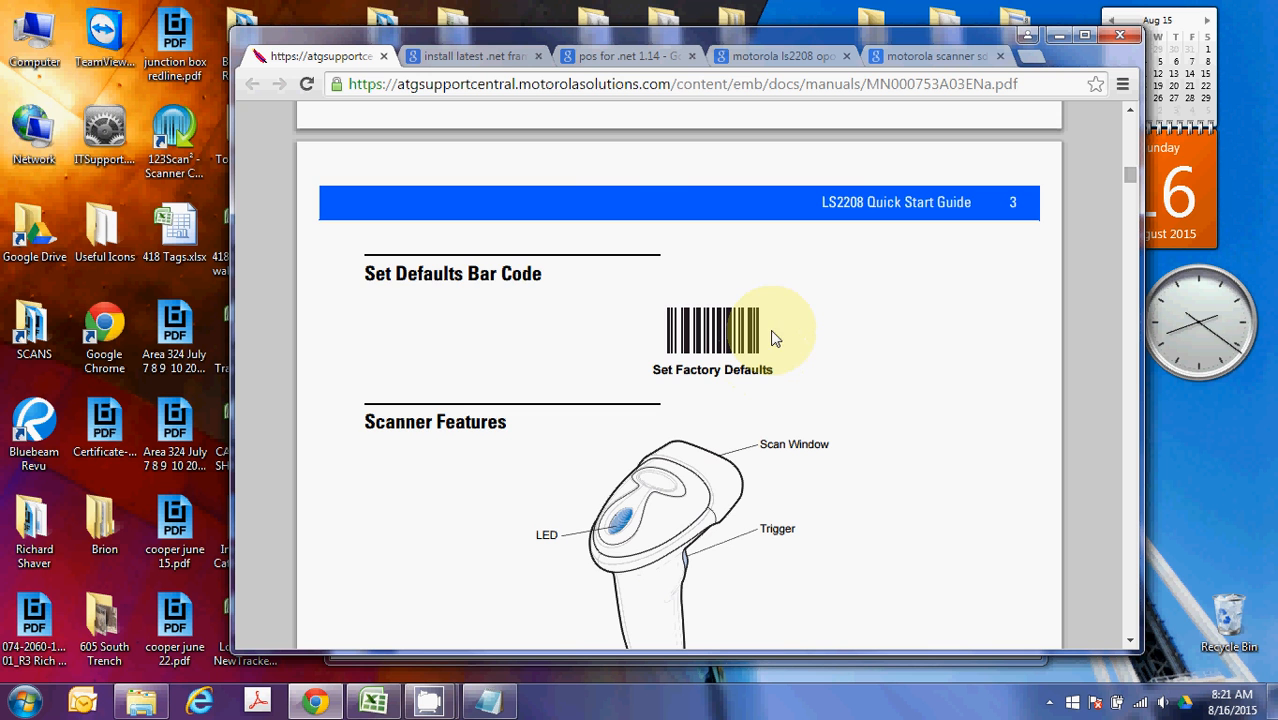
pyautogui.scroll(-3)
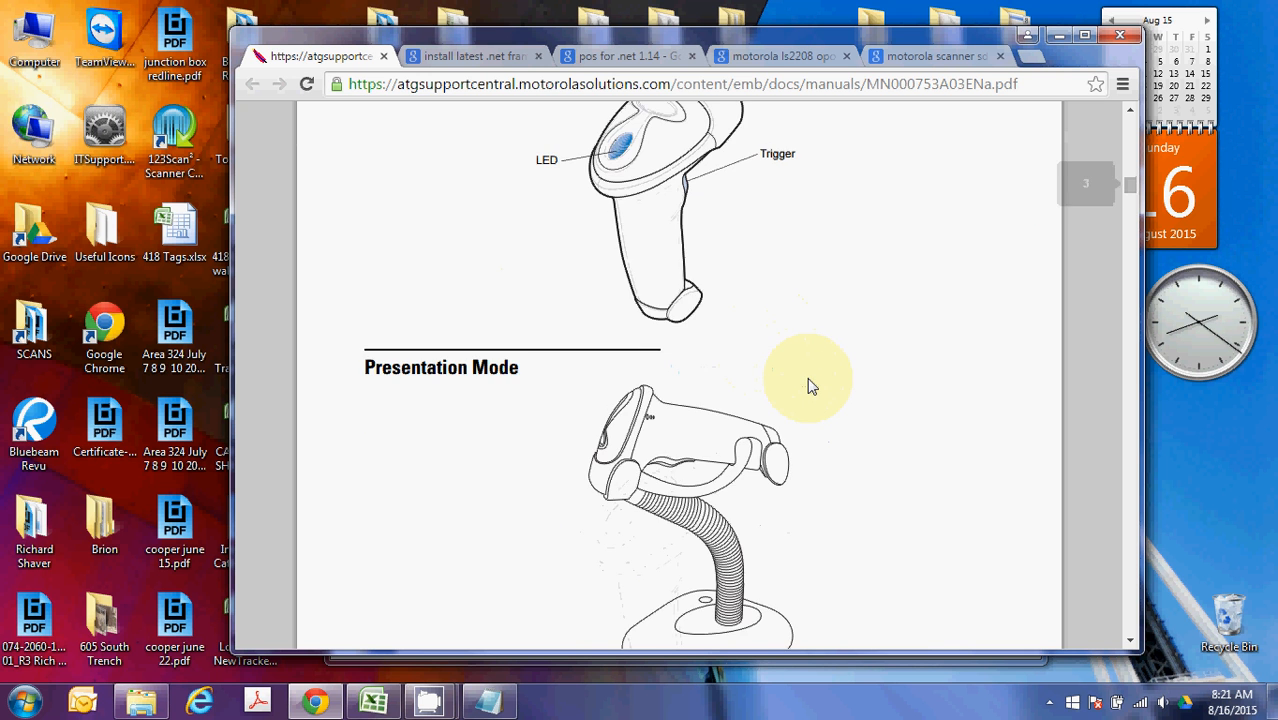
pyautogui.scroll(-3)
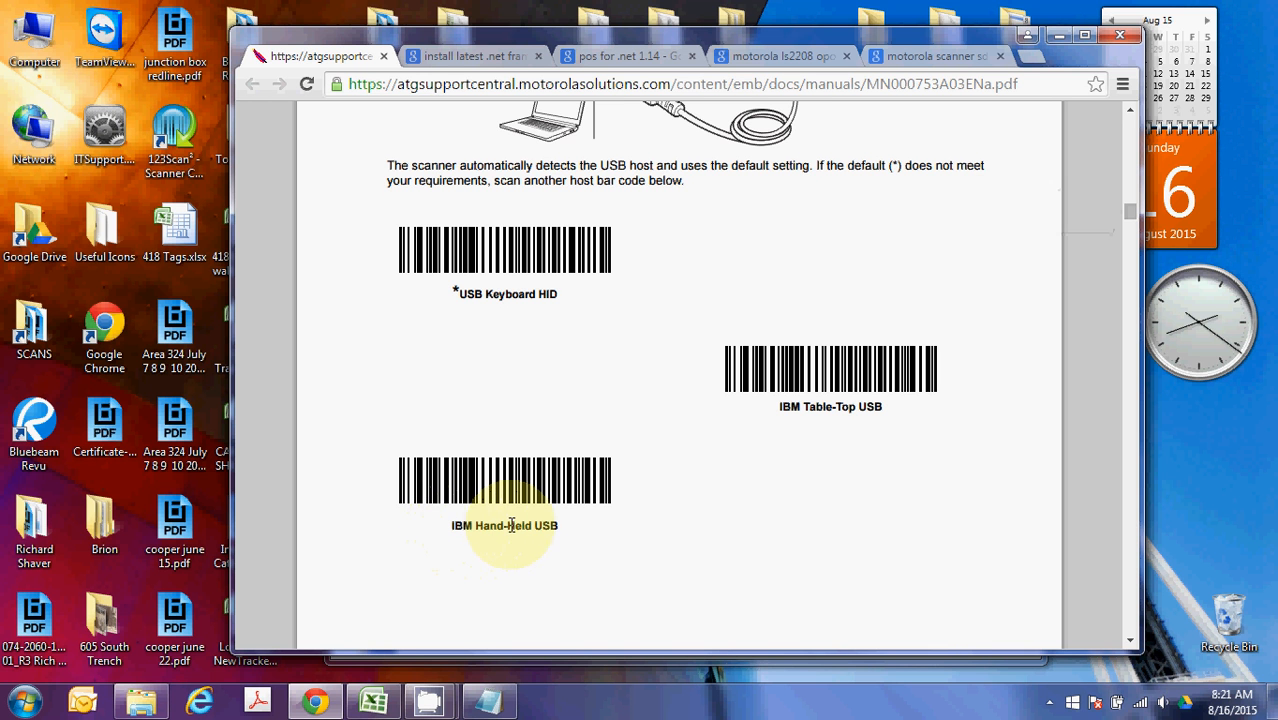
pyautogui.moveTo(541, 525)
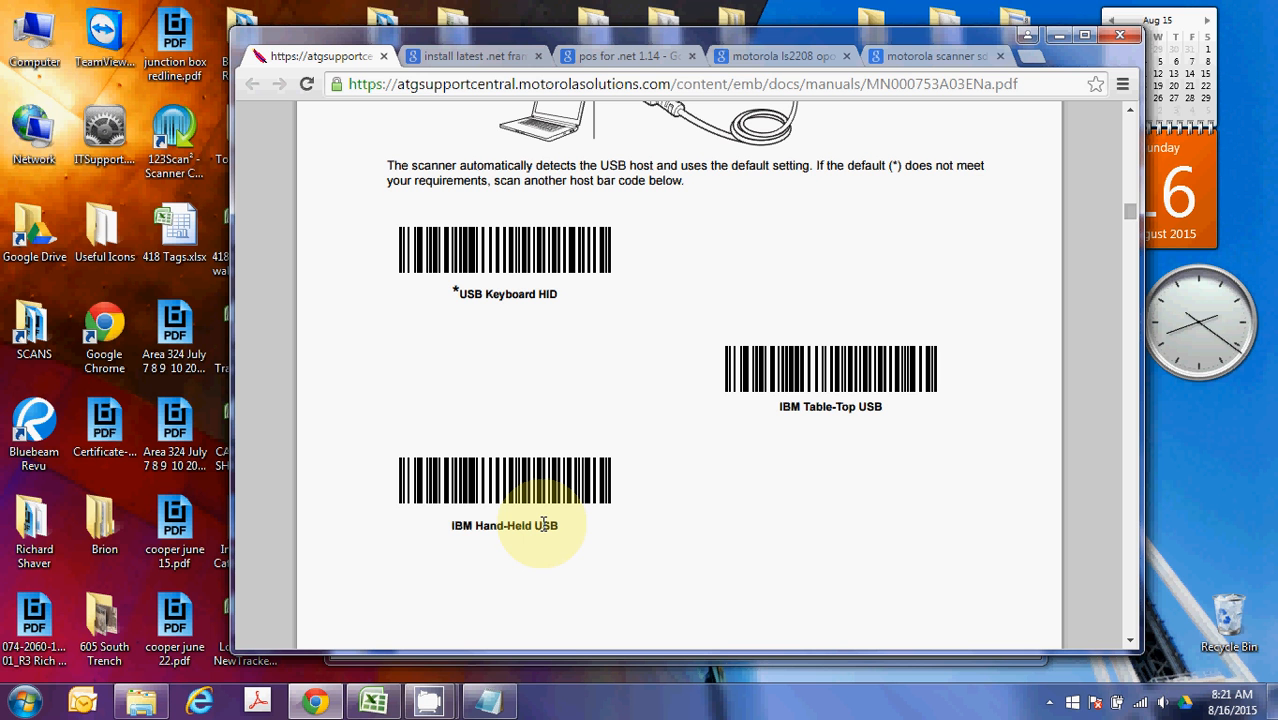
pyautogui.moveTo(572, 448)
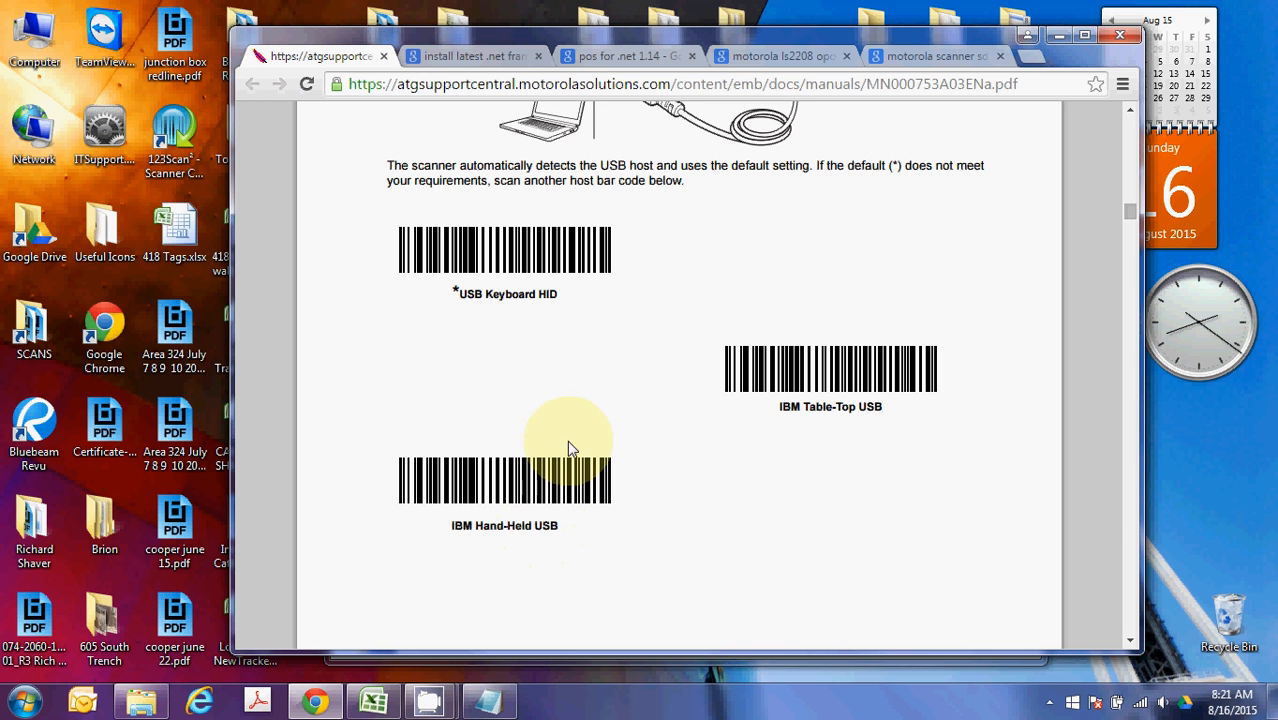
pyautogui.moveTo(602, 487)
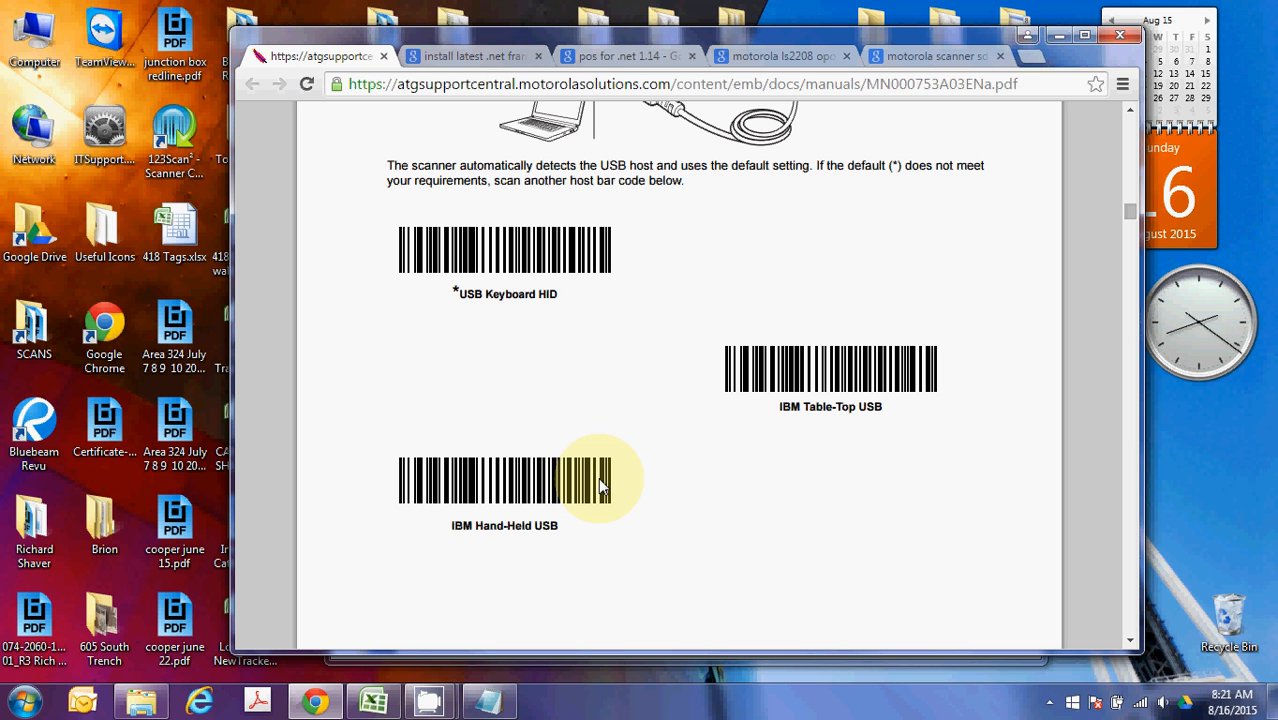
pyautogui.moveTo(247, 594)
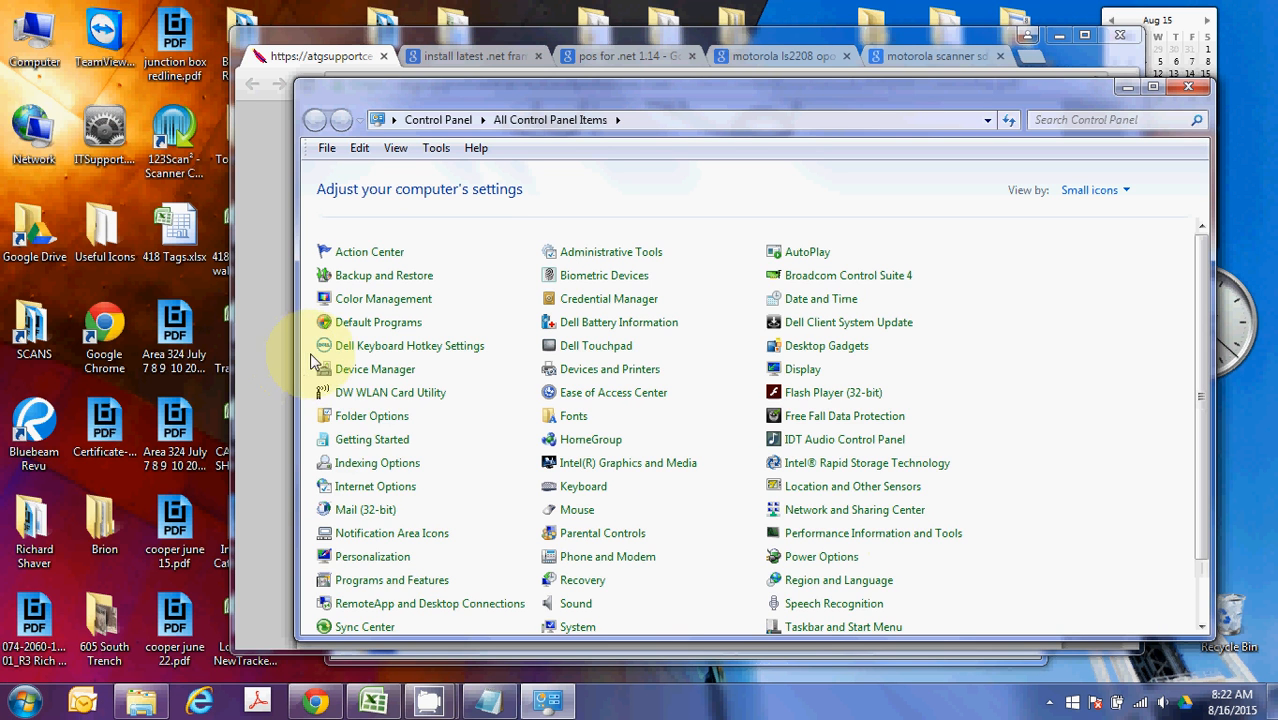
pyautogui.moveTo(375, 582)
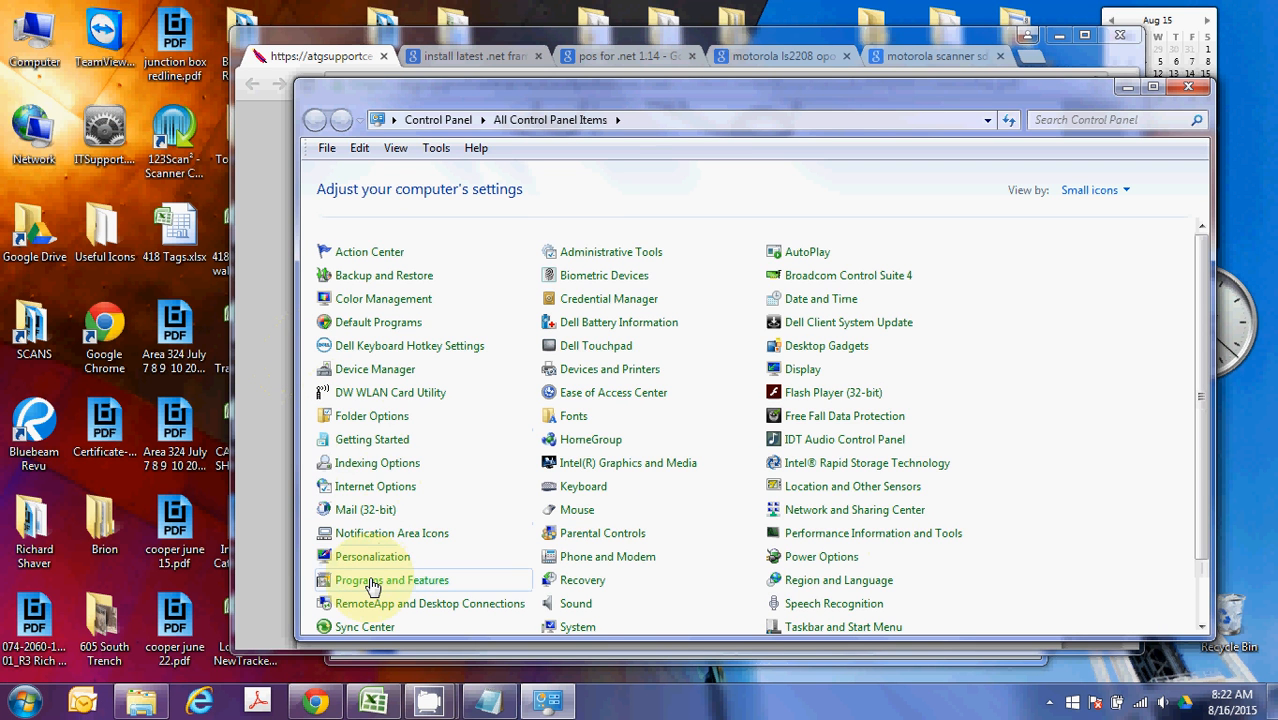
# - Open Turn Windows features on or off via Programs and Features, and move the dialog aside
pyautogui.click(391, 580)
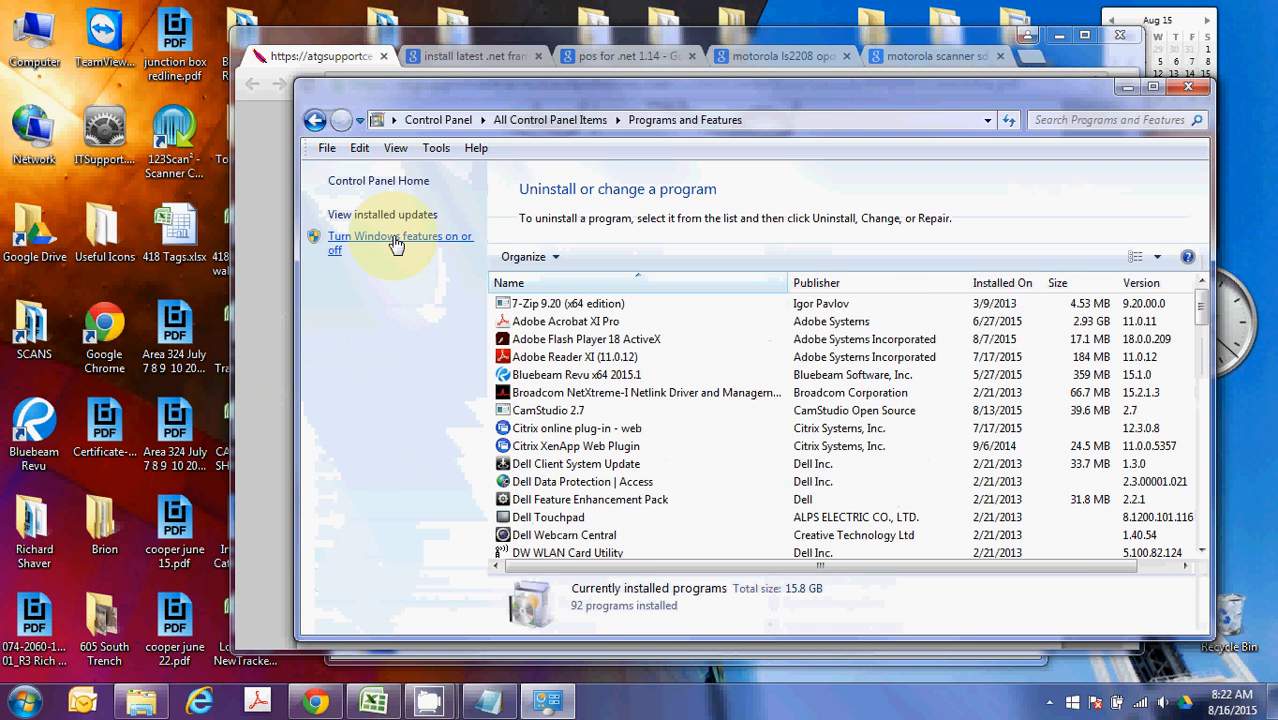
pyautogui.click(394, 243)
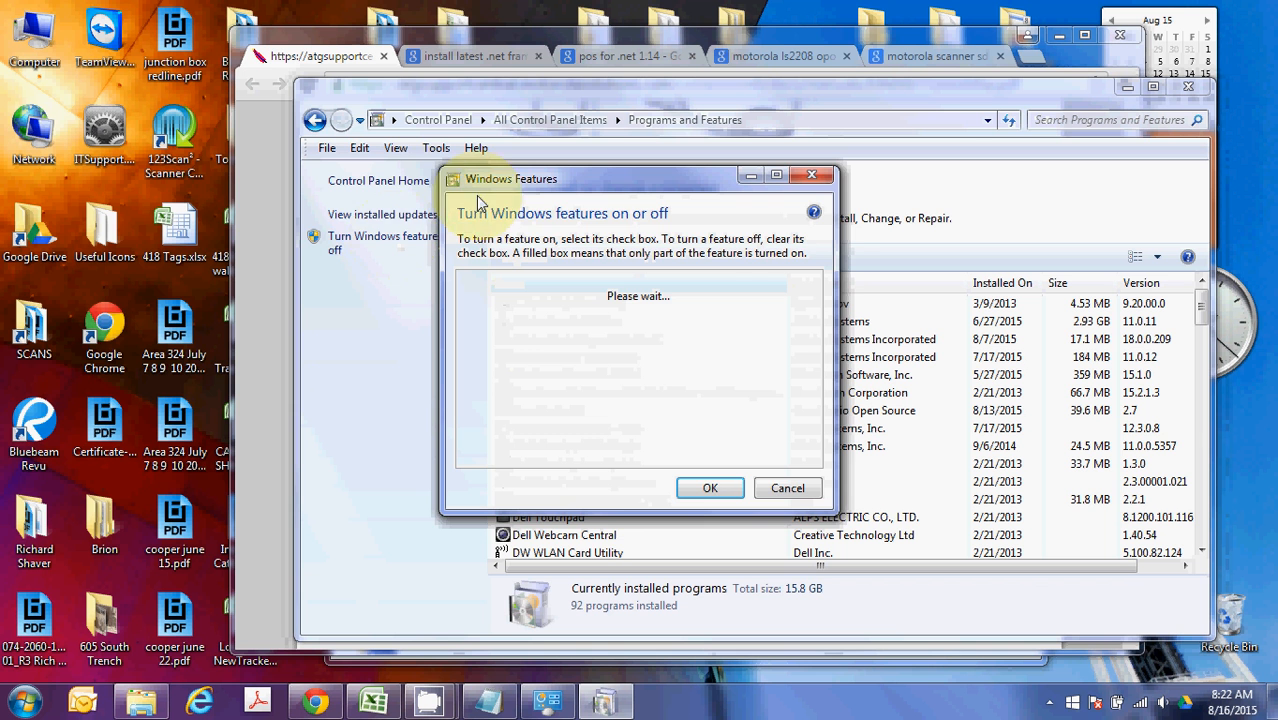
pyautogui.moveTo(511, 178); pyautogui.dragTo(111, 122)
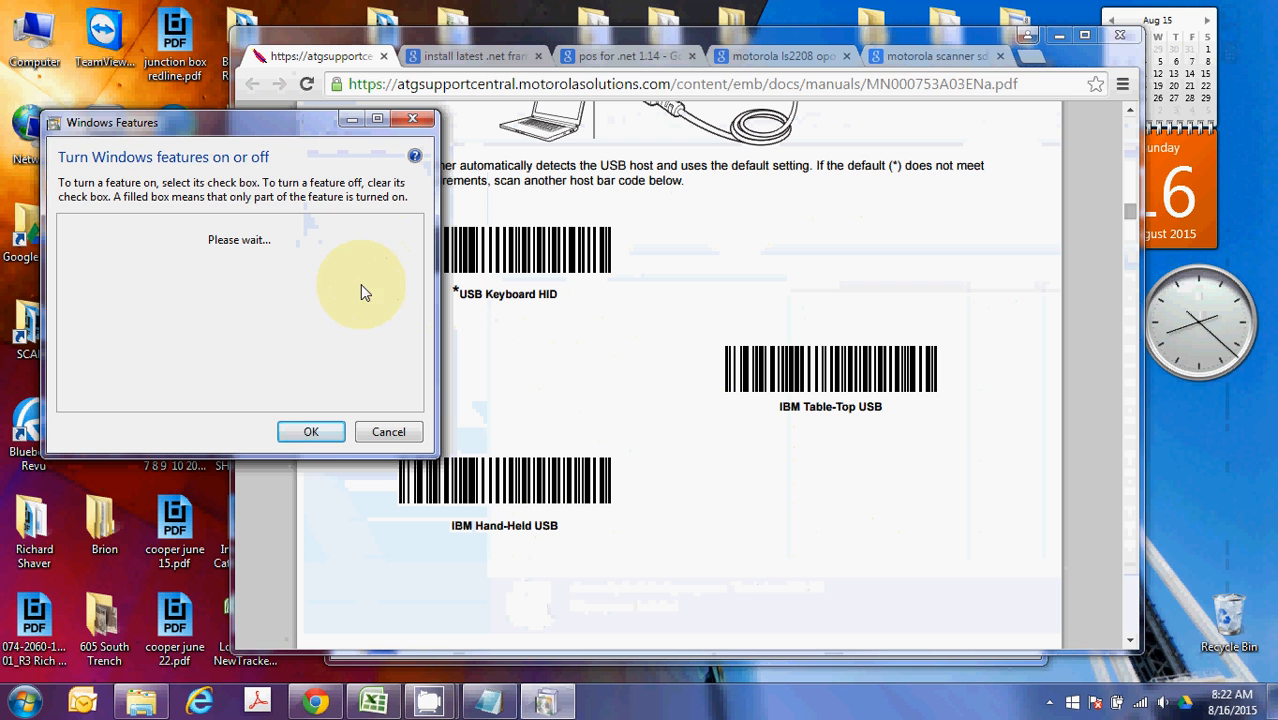
pyautogui.moveTo(335, 320)
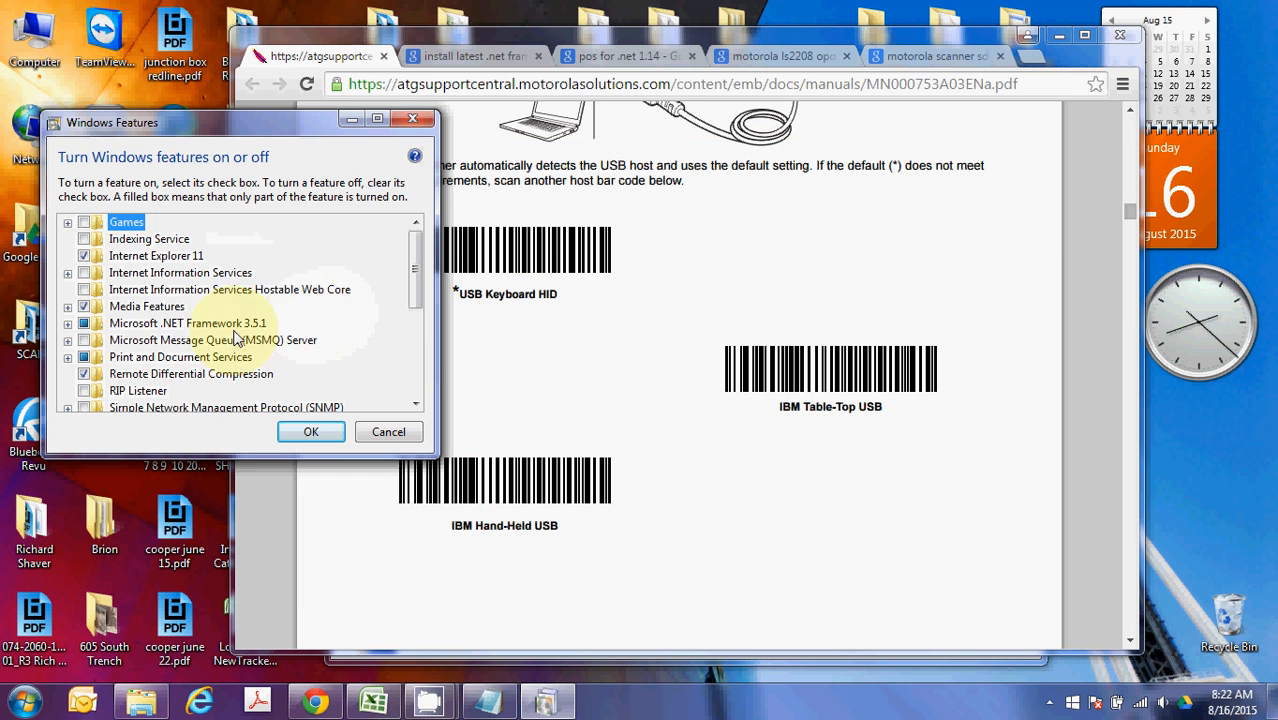
pyautogui.moveTo(205, 323)
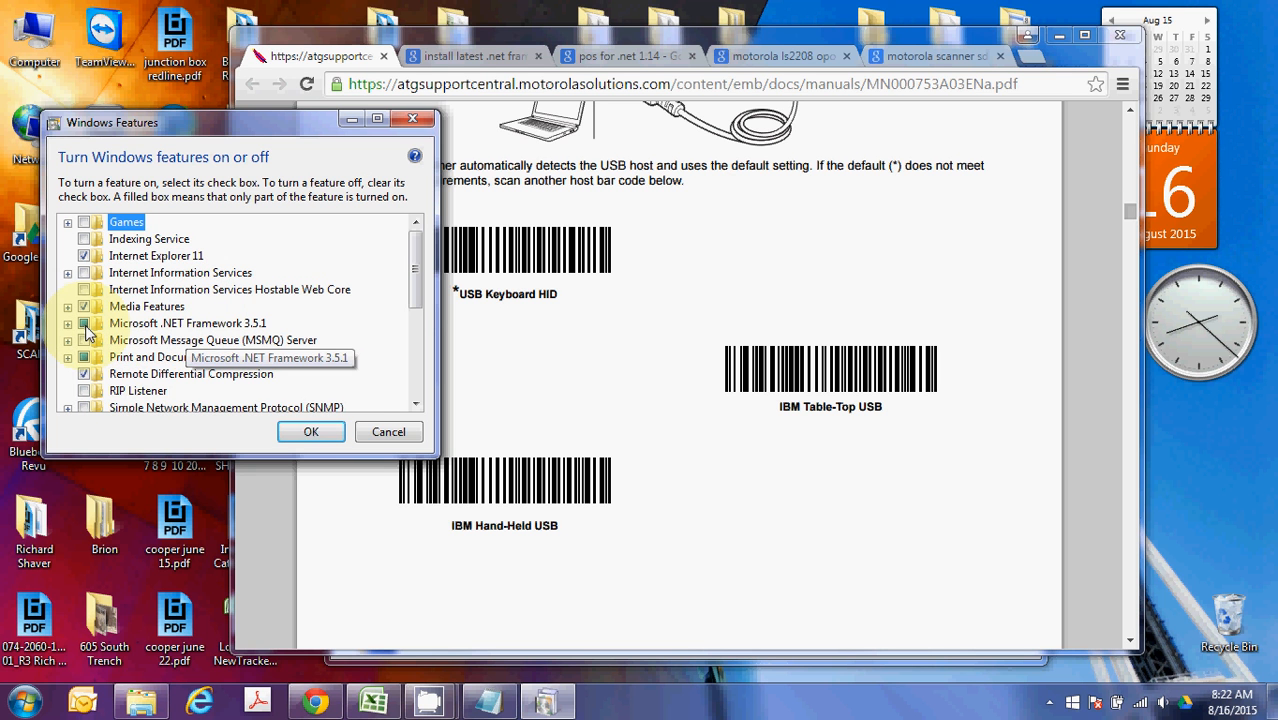
# - Expand the Microsoft .NET Framework 3.5.1 entry in the Windows Features list
pyautogui.click(68, 323)
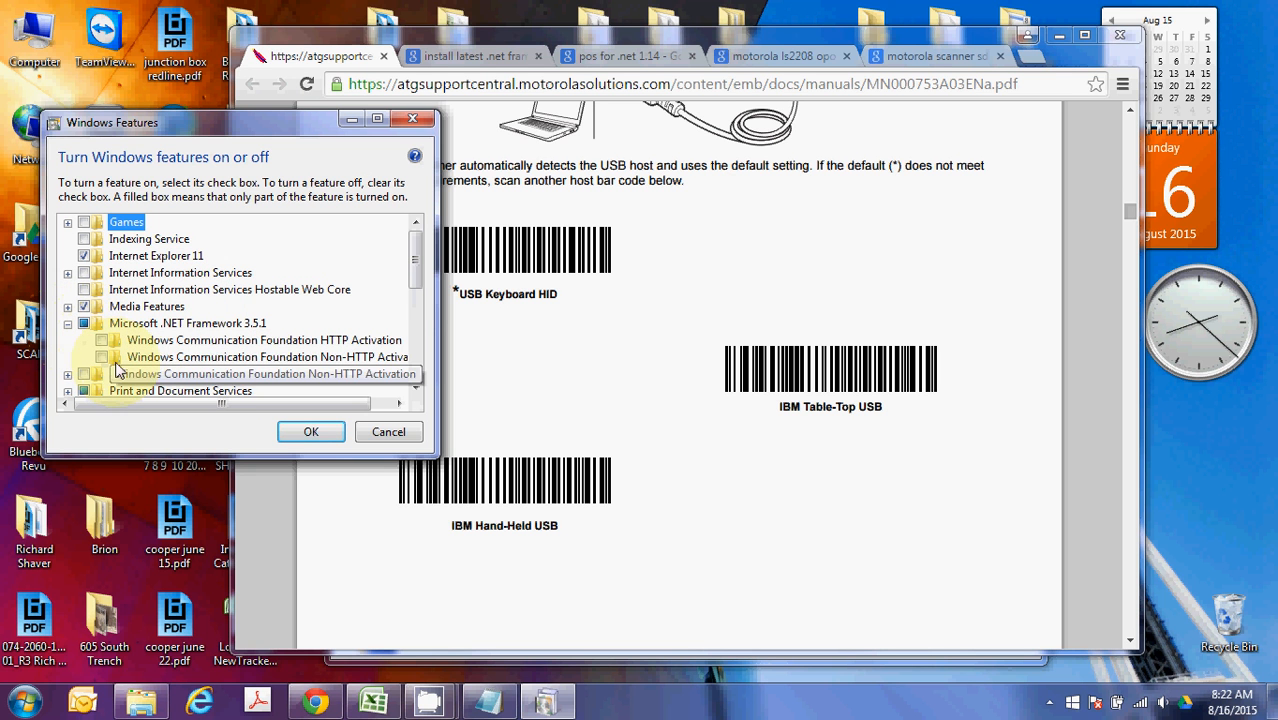
pyautogui.moveTo(126, 356)
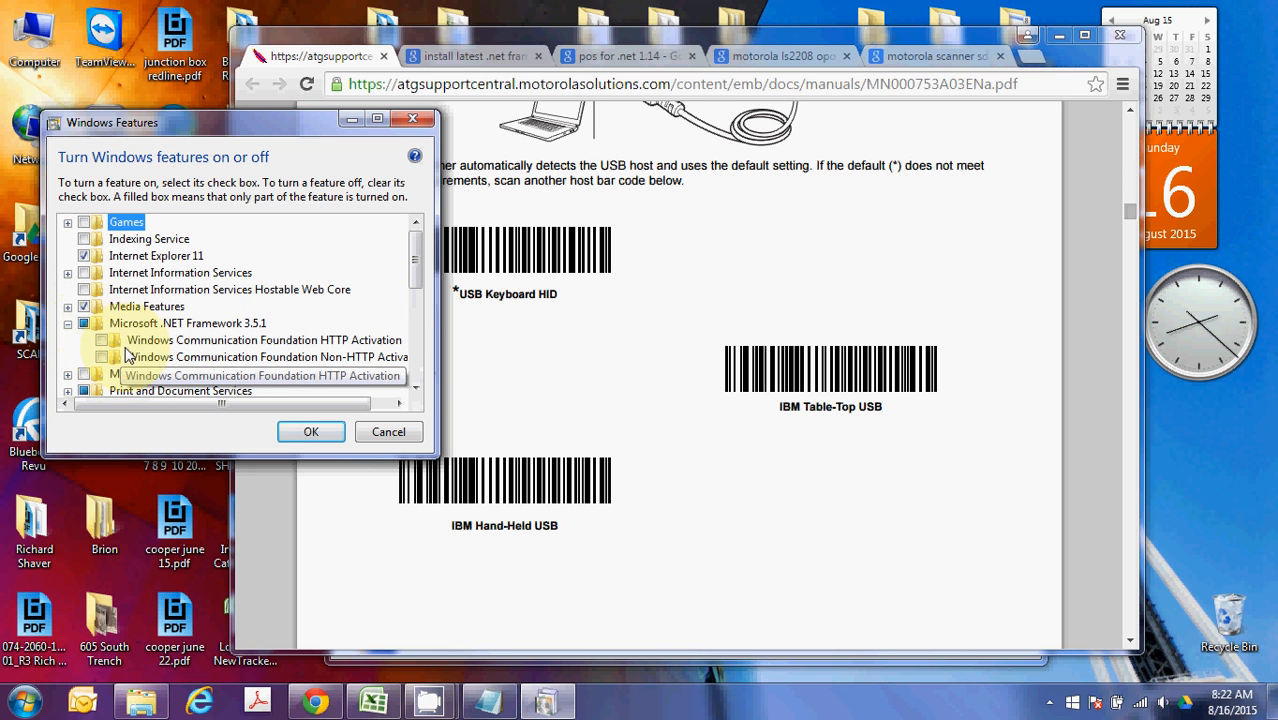
pyautogui.moveTo(130, 357)
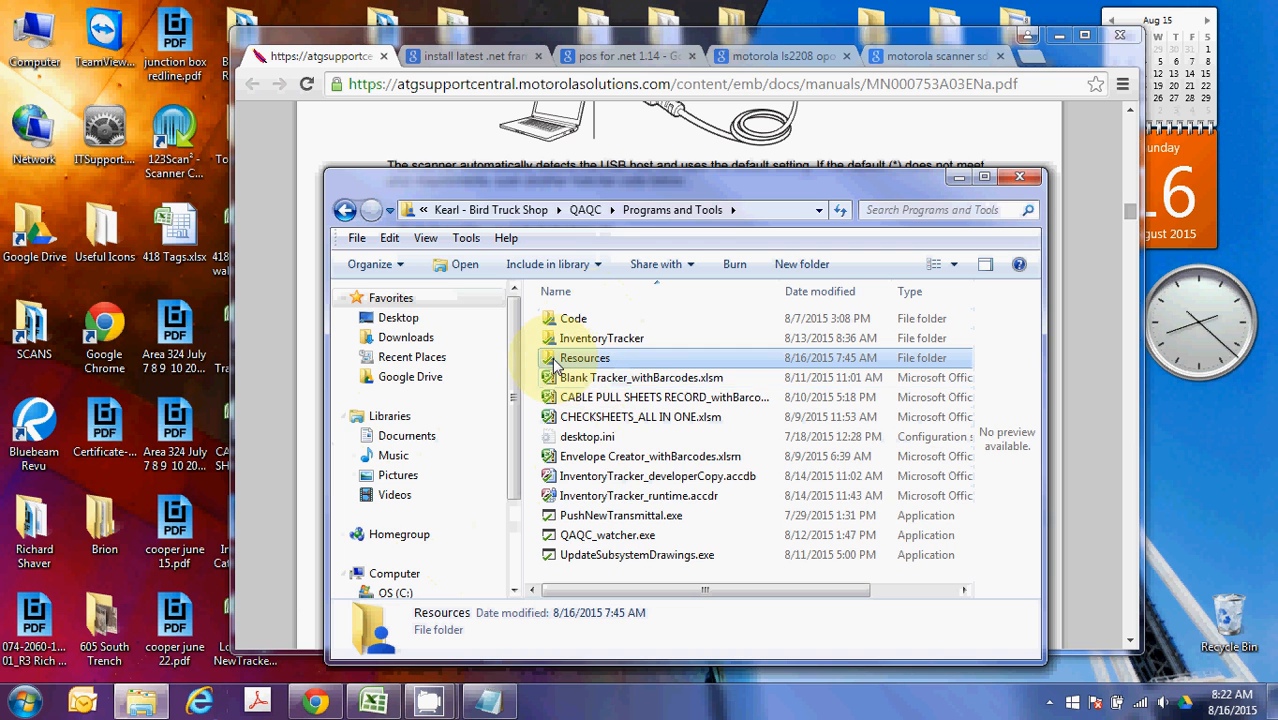
# - Open Resources, then 'Installs needed to run LS2208 Barcode Scanner', and shift the window left
pyautogui.doubleClick(582, 357)
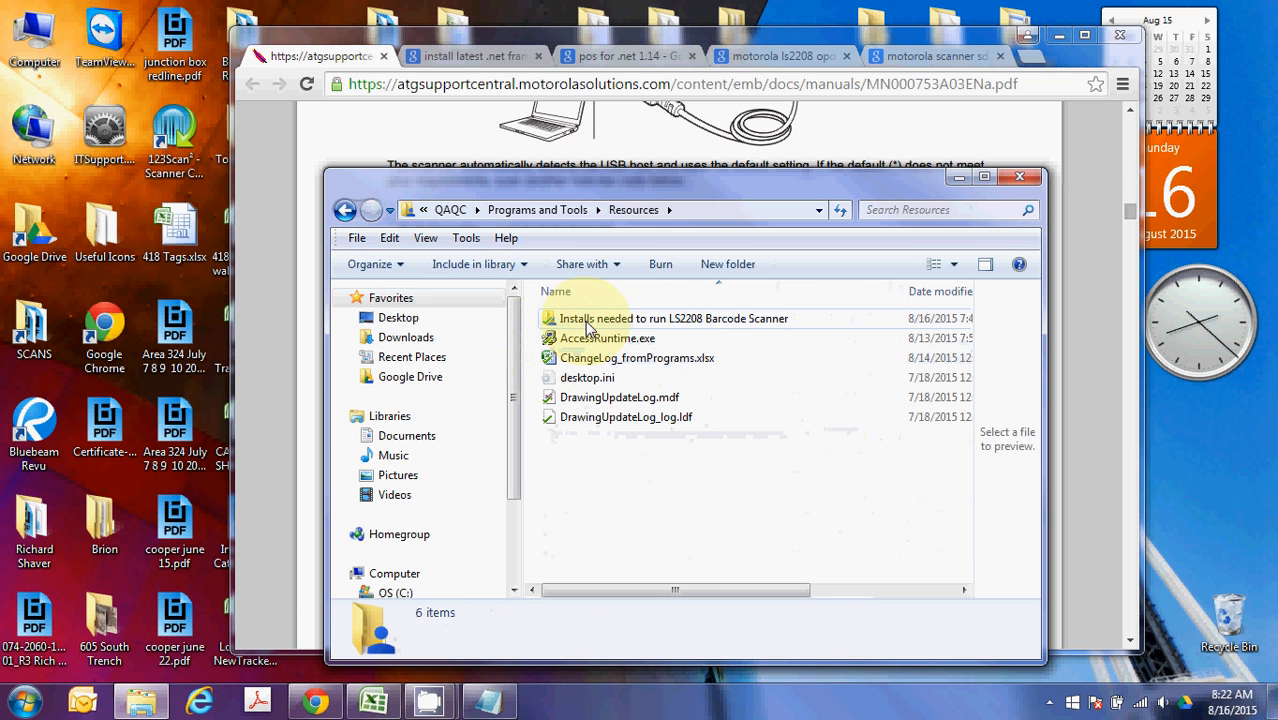
pyautogui.moveTo(690, 328)
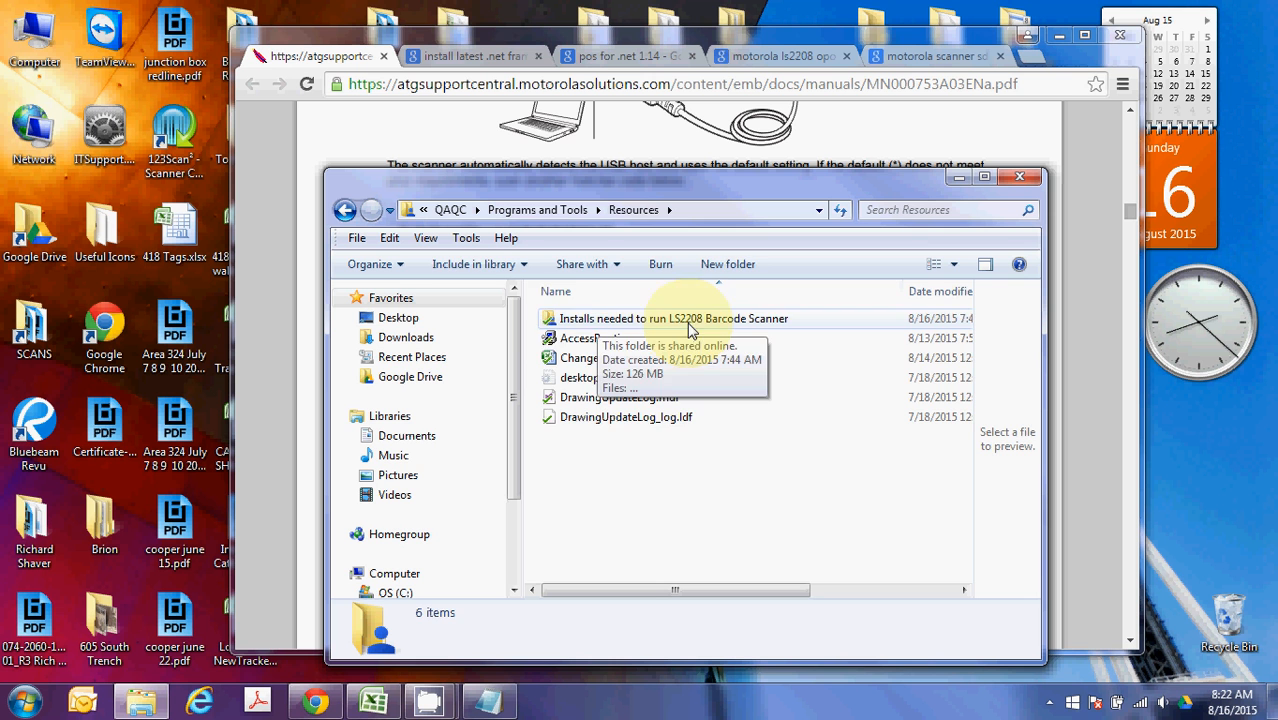
pyautogui.doubleClick(670, 318)
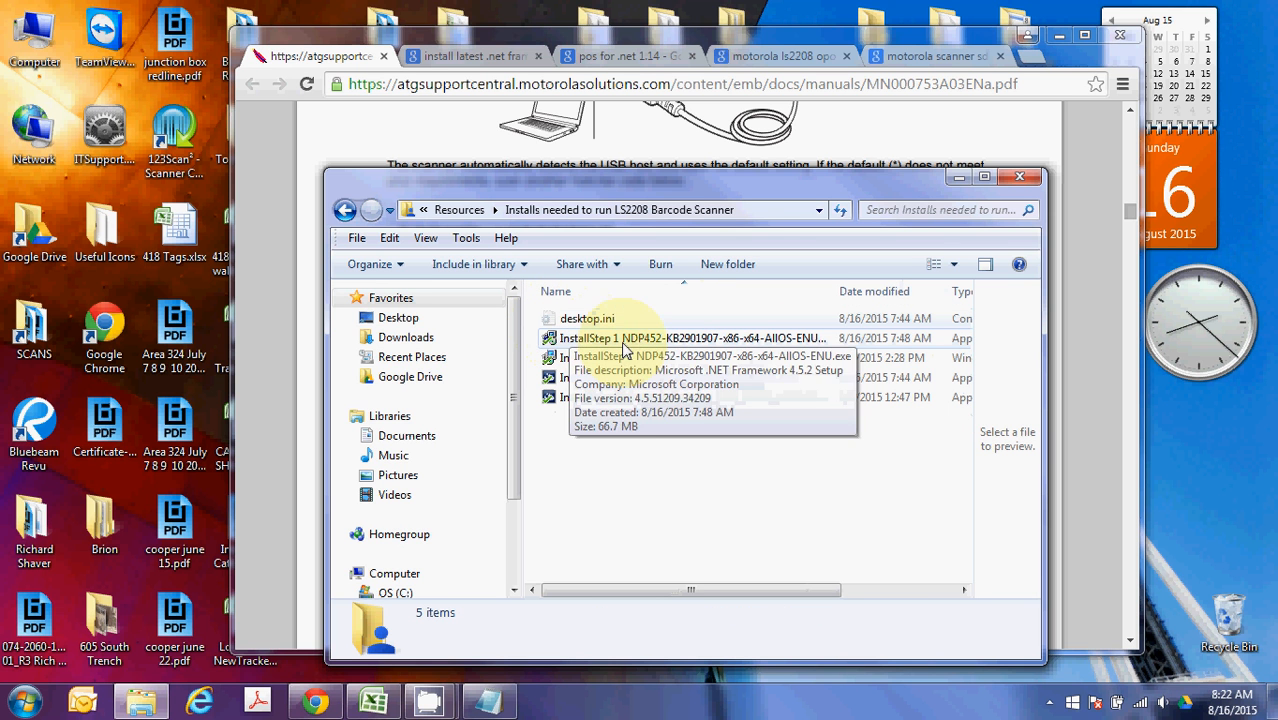
pyautogui.moveTo(664, 442)
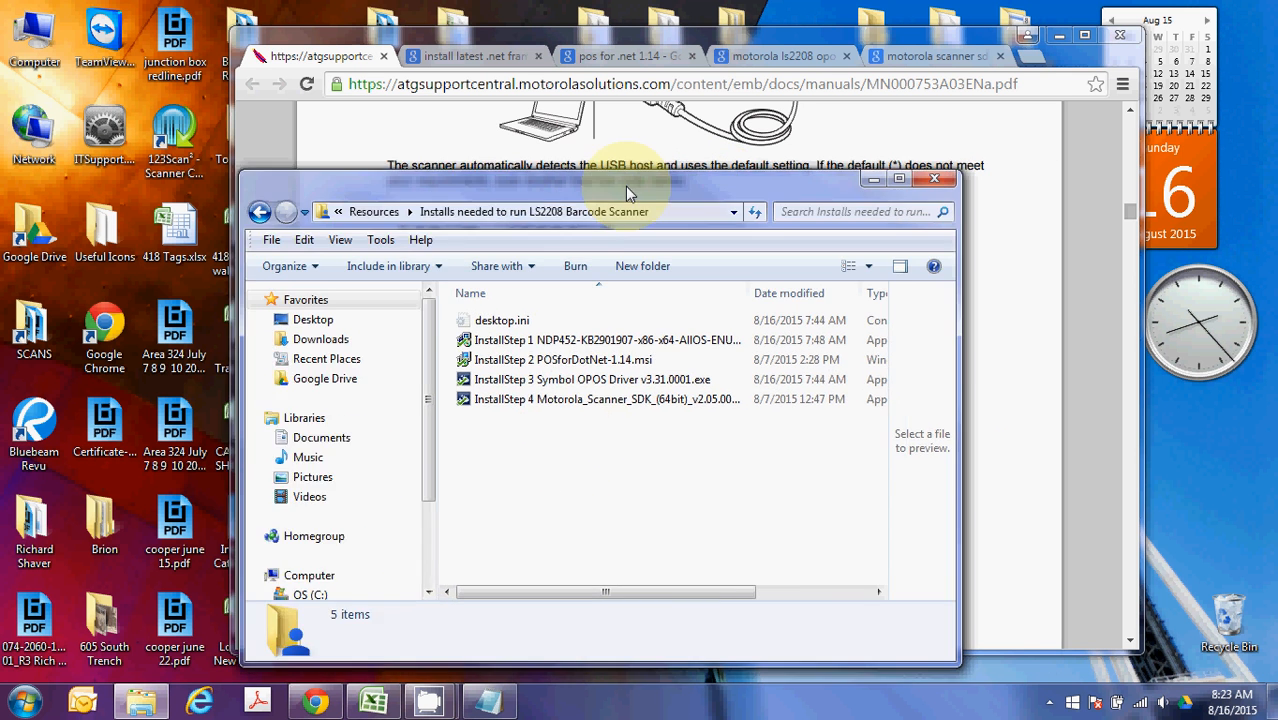
pyautogui.moveTo(630, 192); pyautogui.dragTo(524, 185)
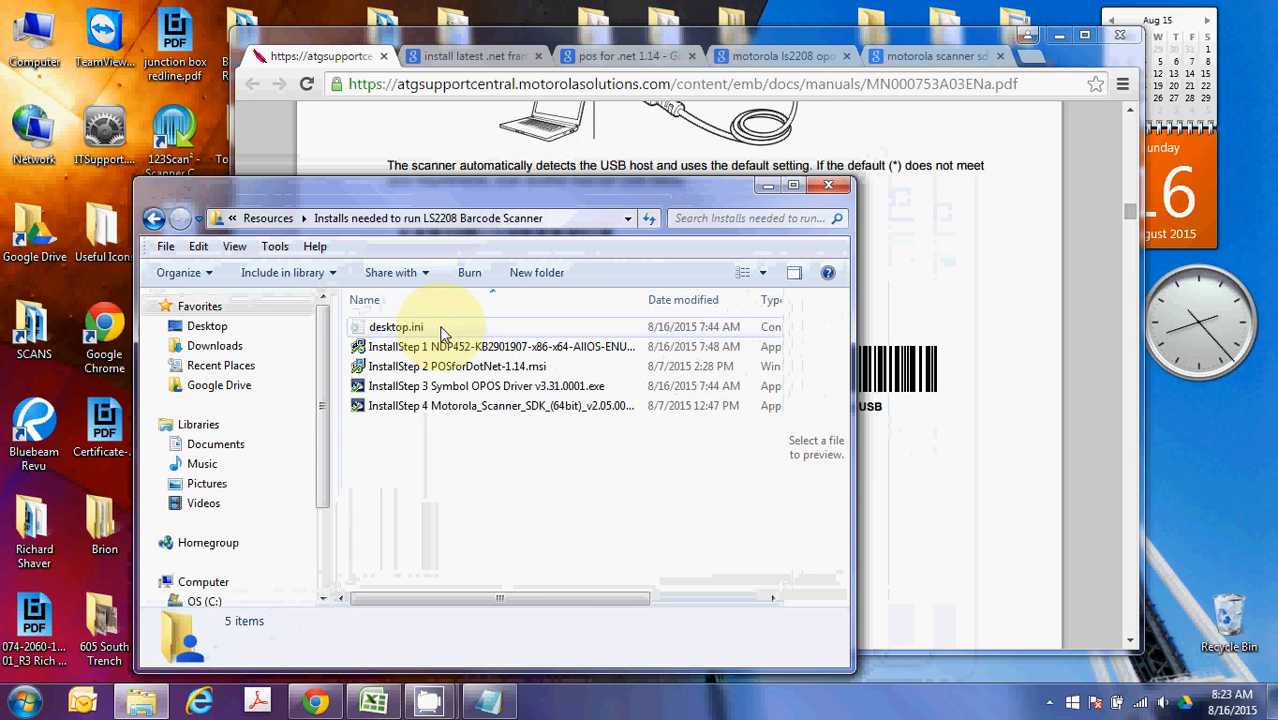
pyautogui.moveTo(465, 346)
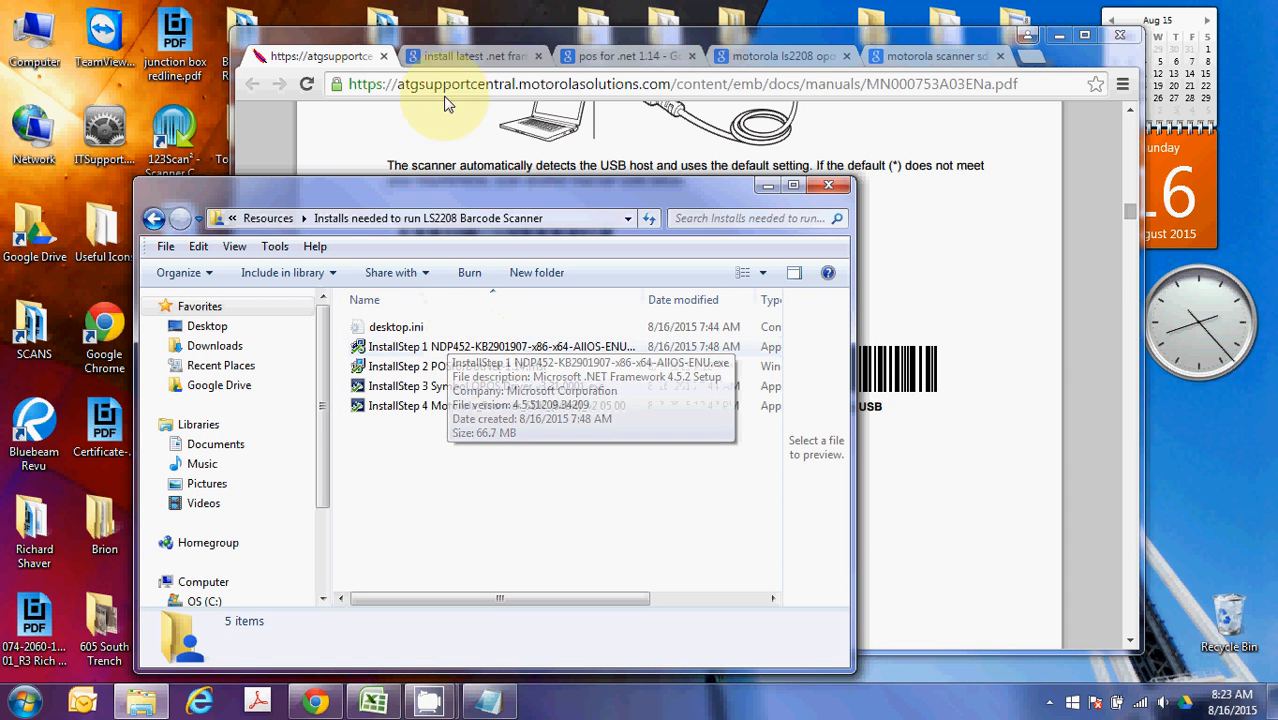
# - Open the .NET Framework 4.5.2 Offline Installer page, then switch to the POS for .NET 1.14 results
pyautogui.click(480, 54)
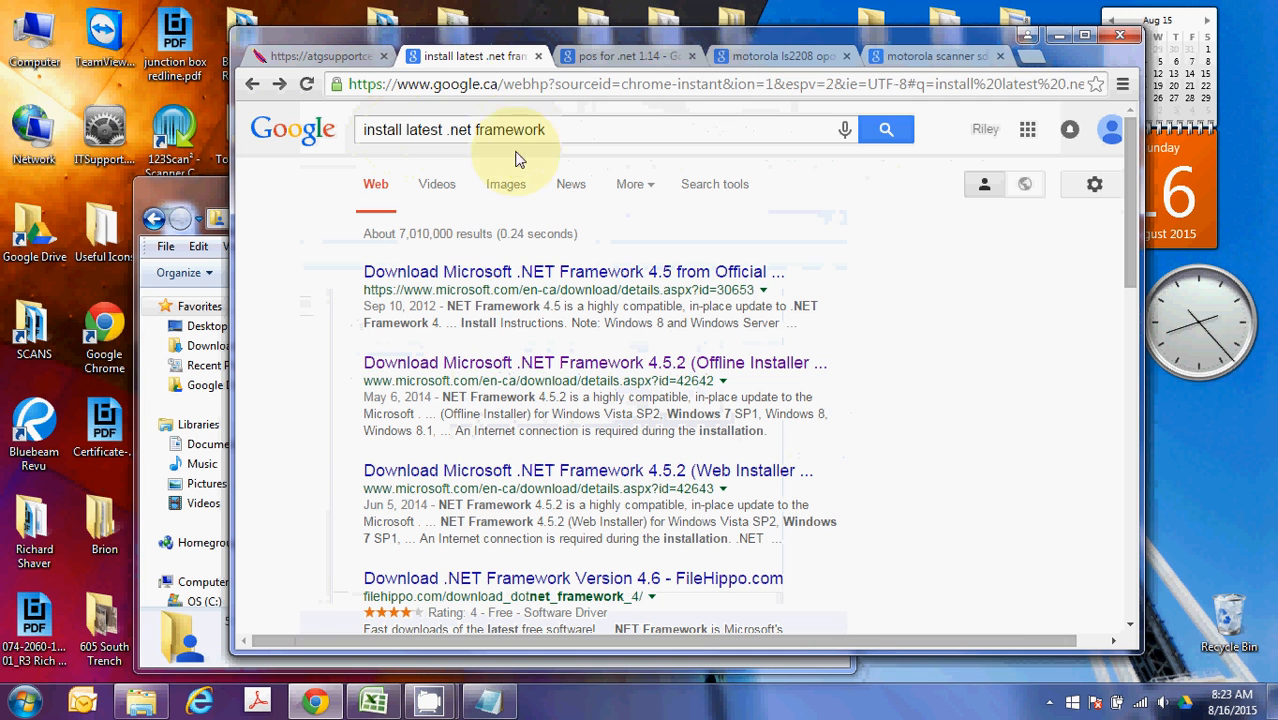
pyautogui.moveTo(645, 367)
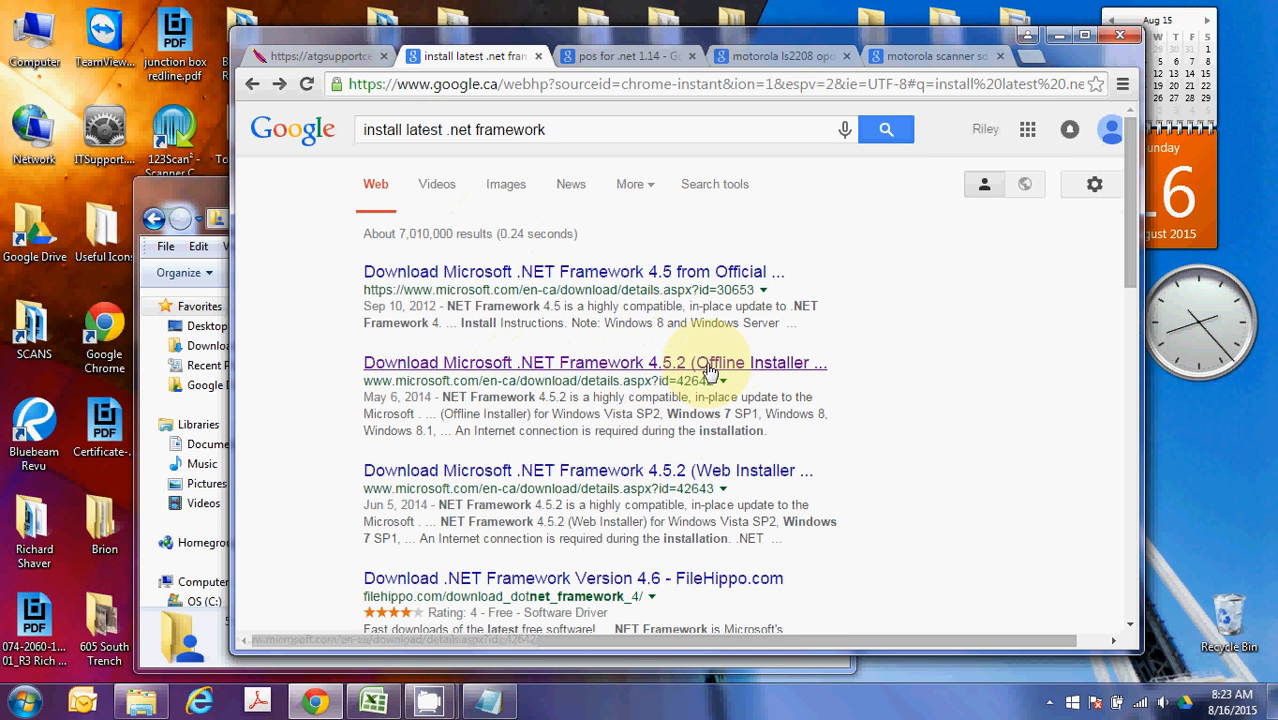
pyautogui.moveTo(710, 482)
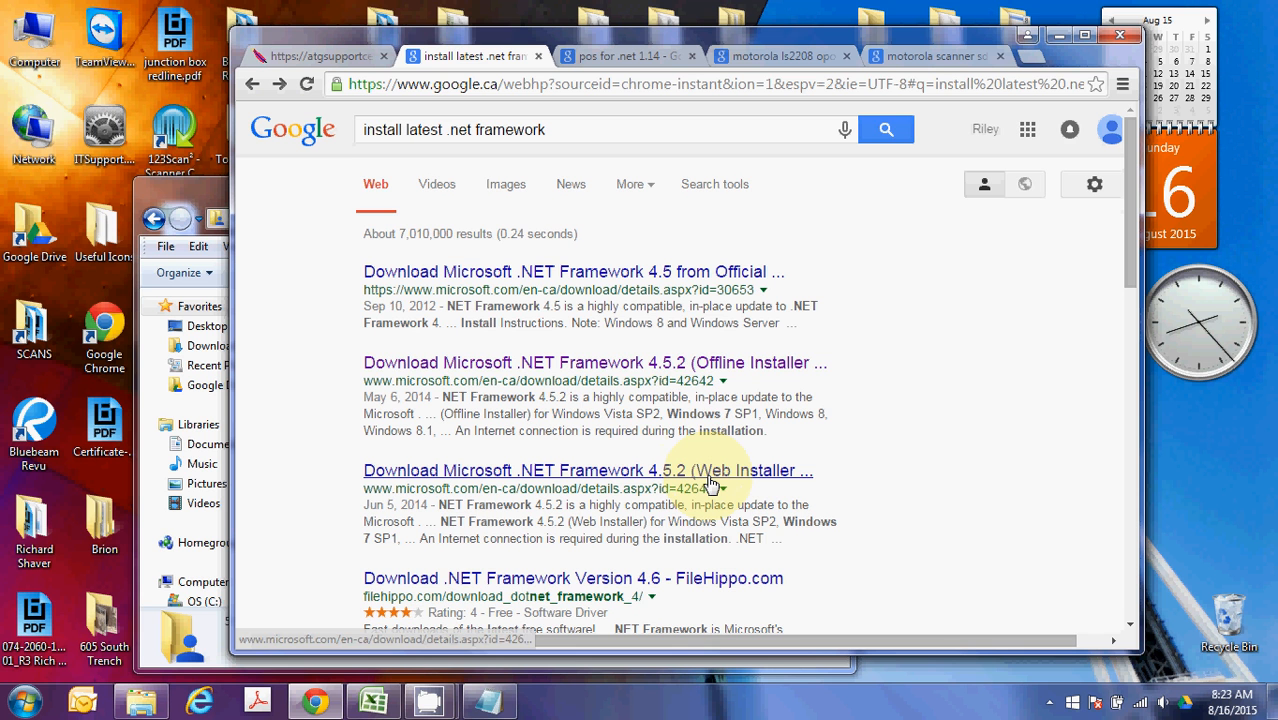
pyautogui.moveTo(684, 376)
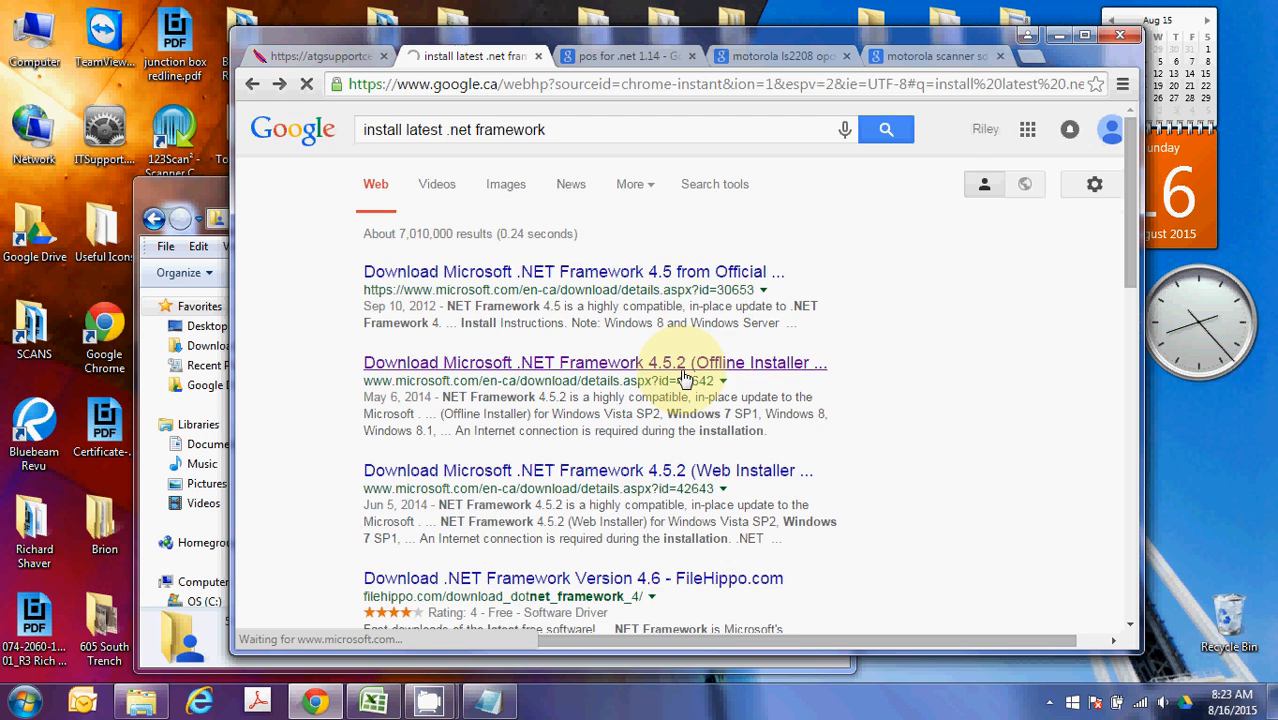
pyautogui.click(594, 362)
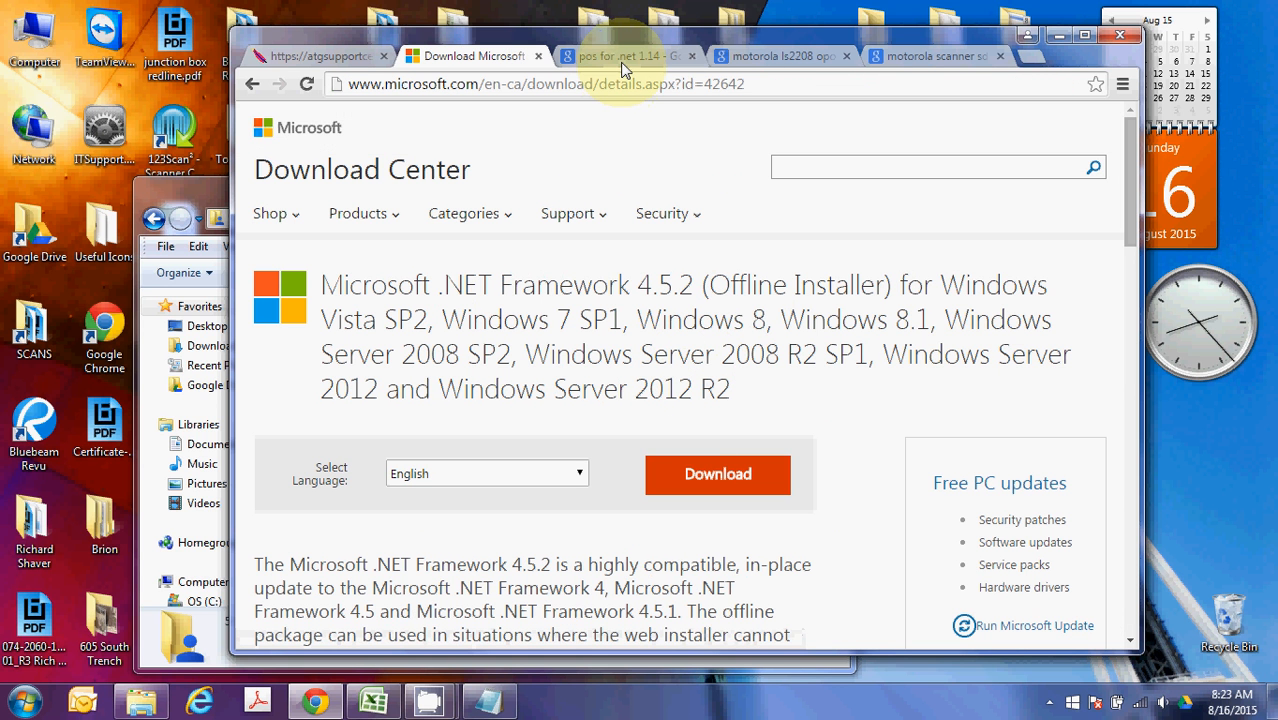
pyautogui.click(625, 56)
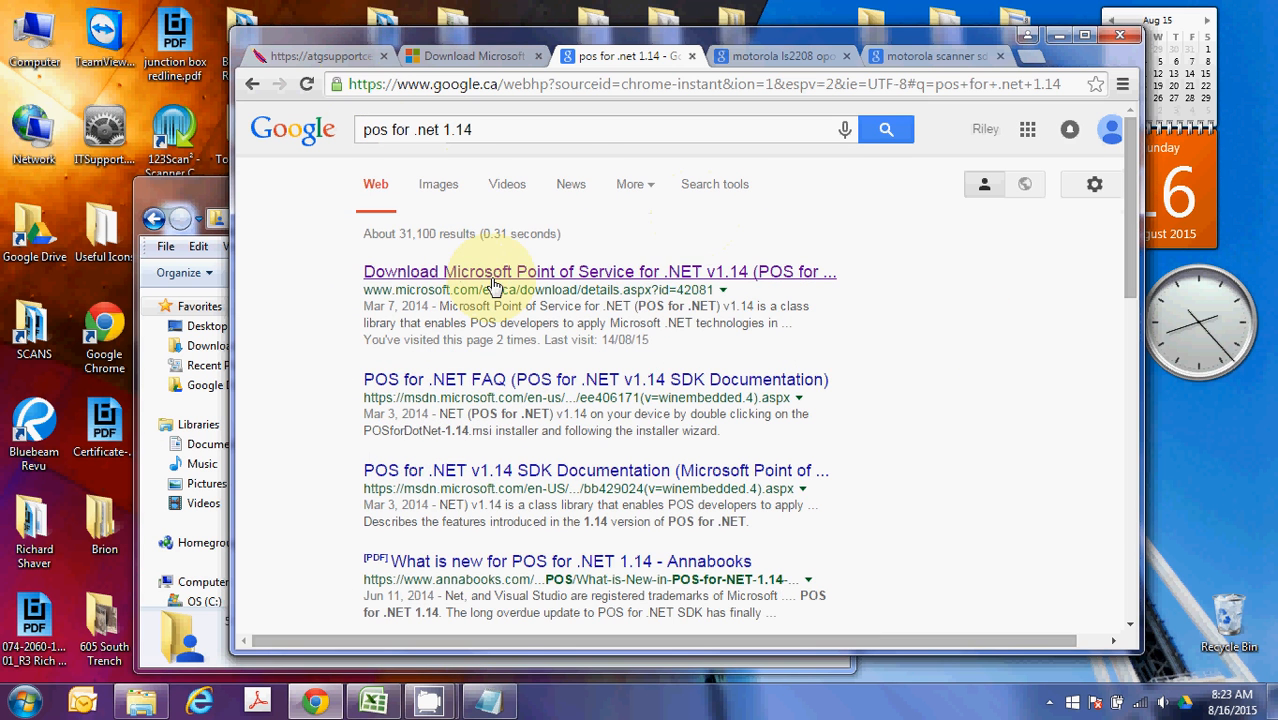
# - Follow the 'Download Microsoft Point of Service for .NET v1.14' search result
pyautogui.click(596, 271)
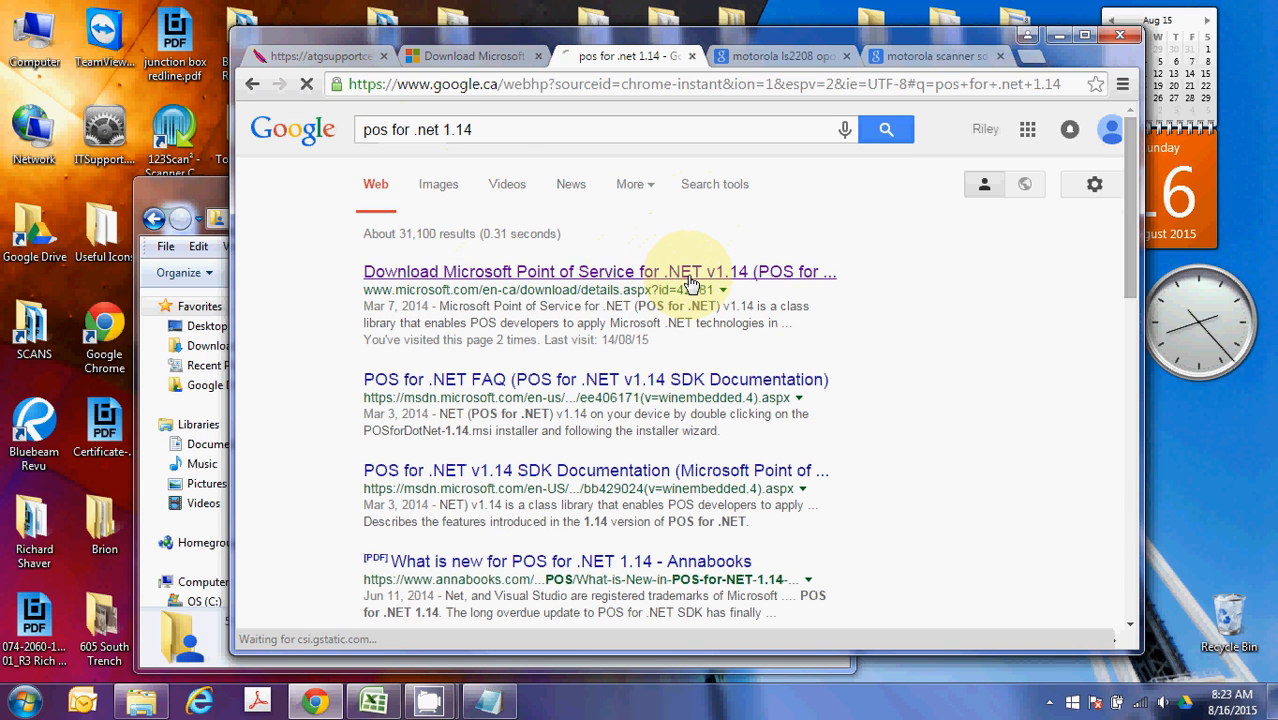
pyautogui.click(598, 272)
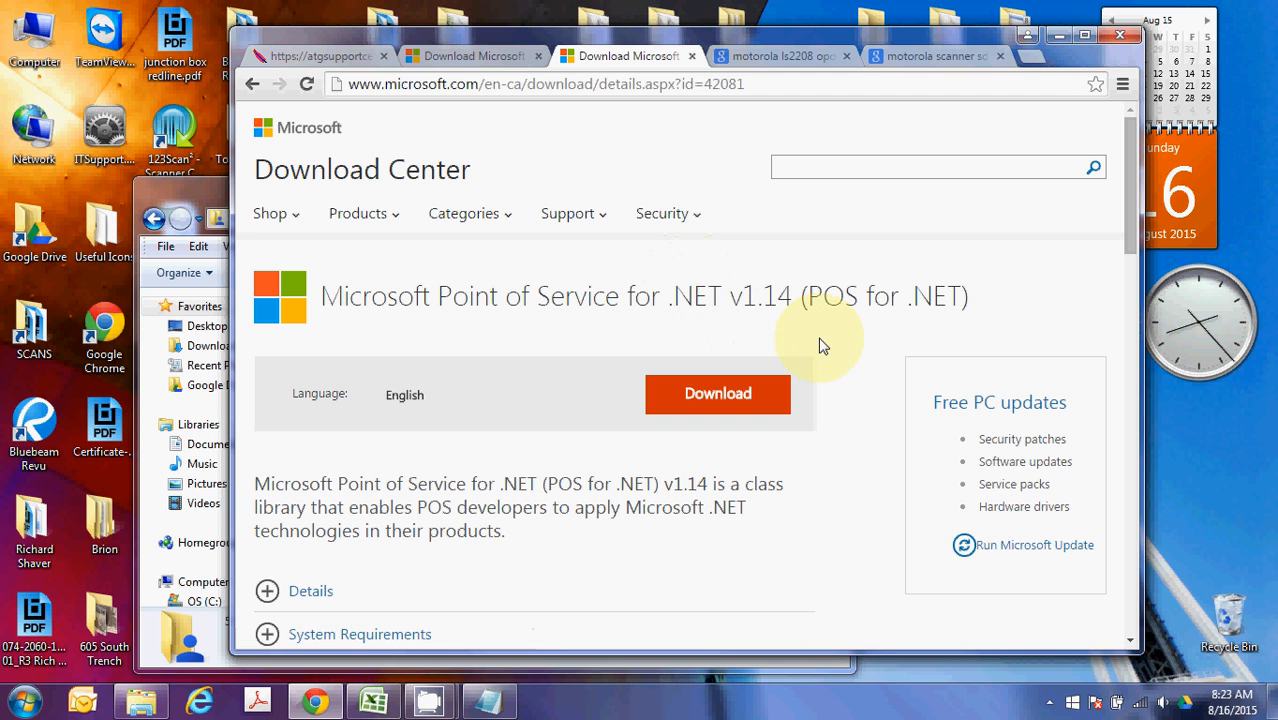
pyautogui.moveTo(830, 345)
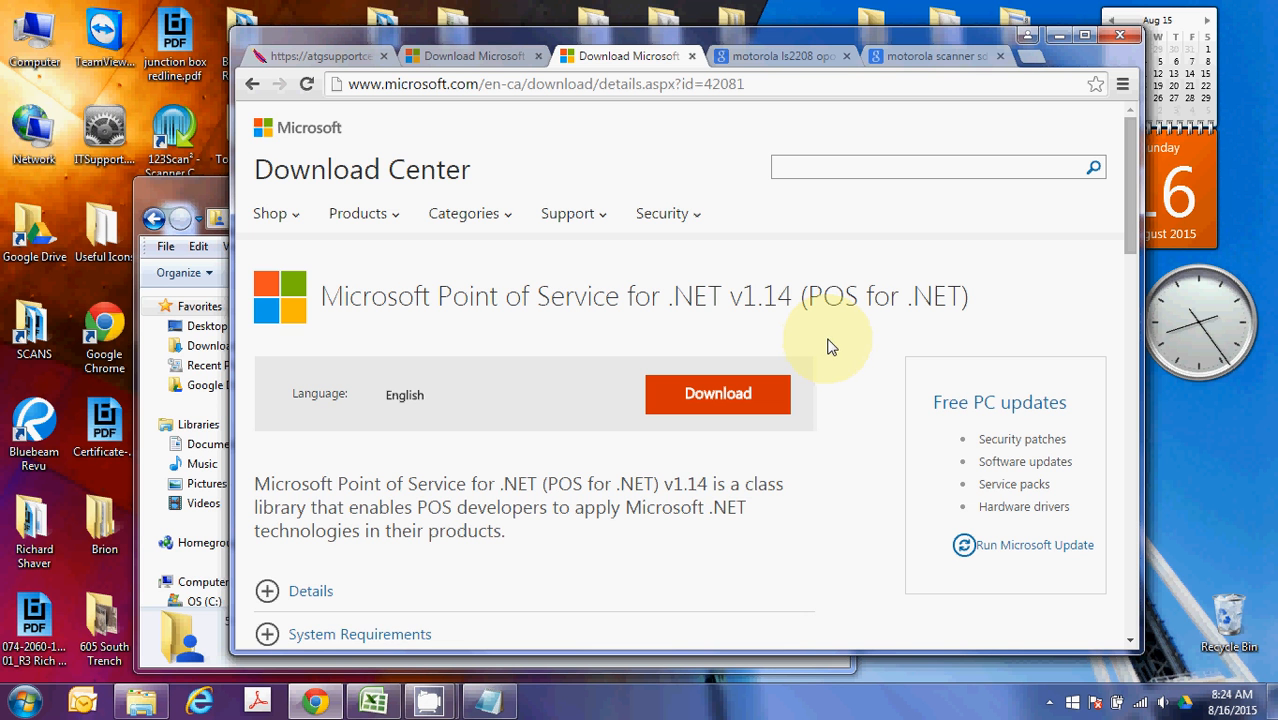
pyautogui.moveTo(174, 207)
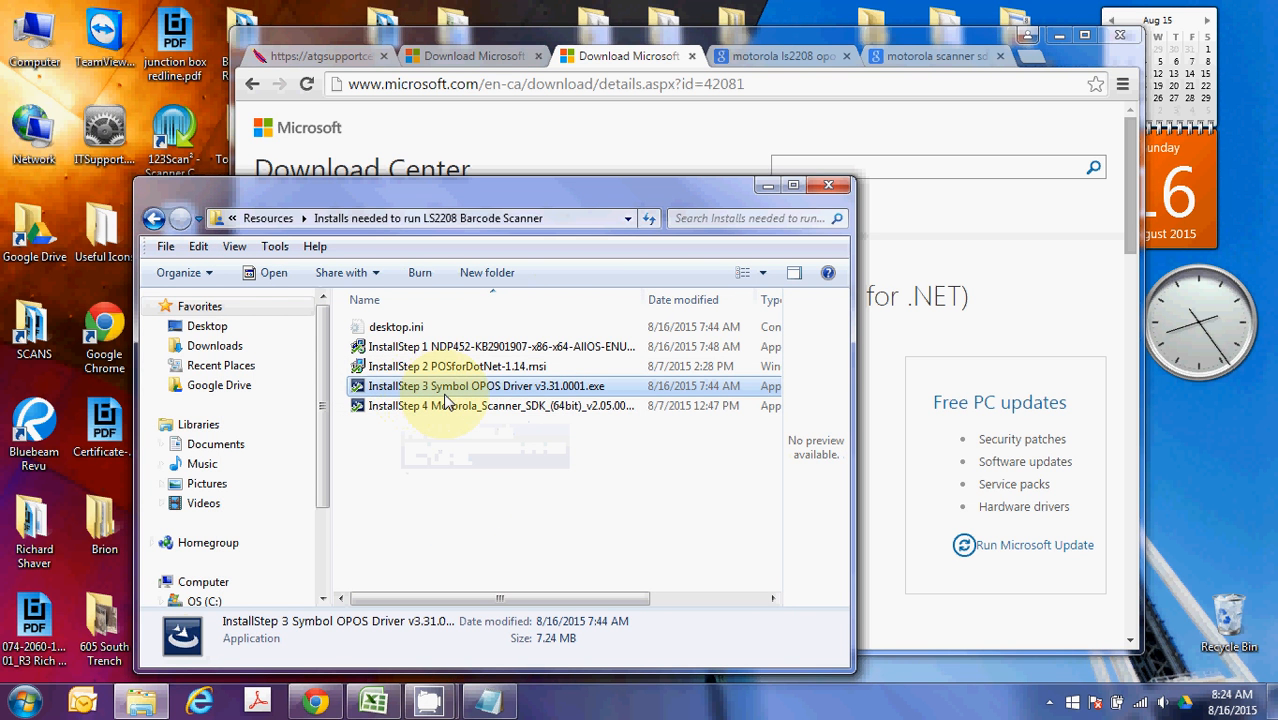
pyautogui.moveTo(455, 398)
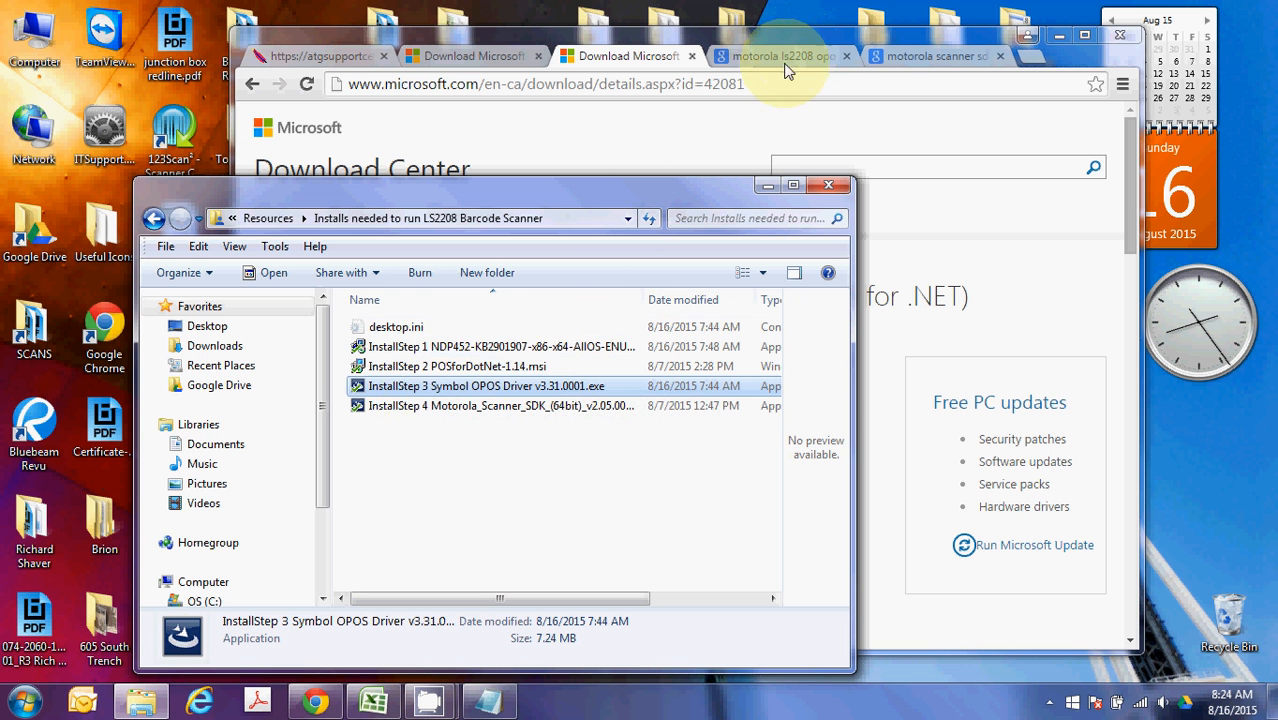
# - From the motorola ls2208 opos results, open Zebra's LS2208 Support page and scroll to Software Downloads
pyautogui.click(780, 55)
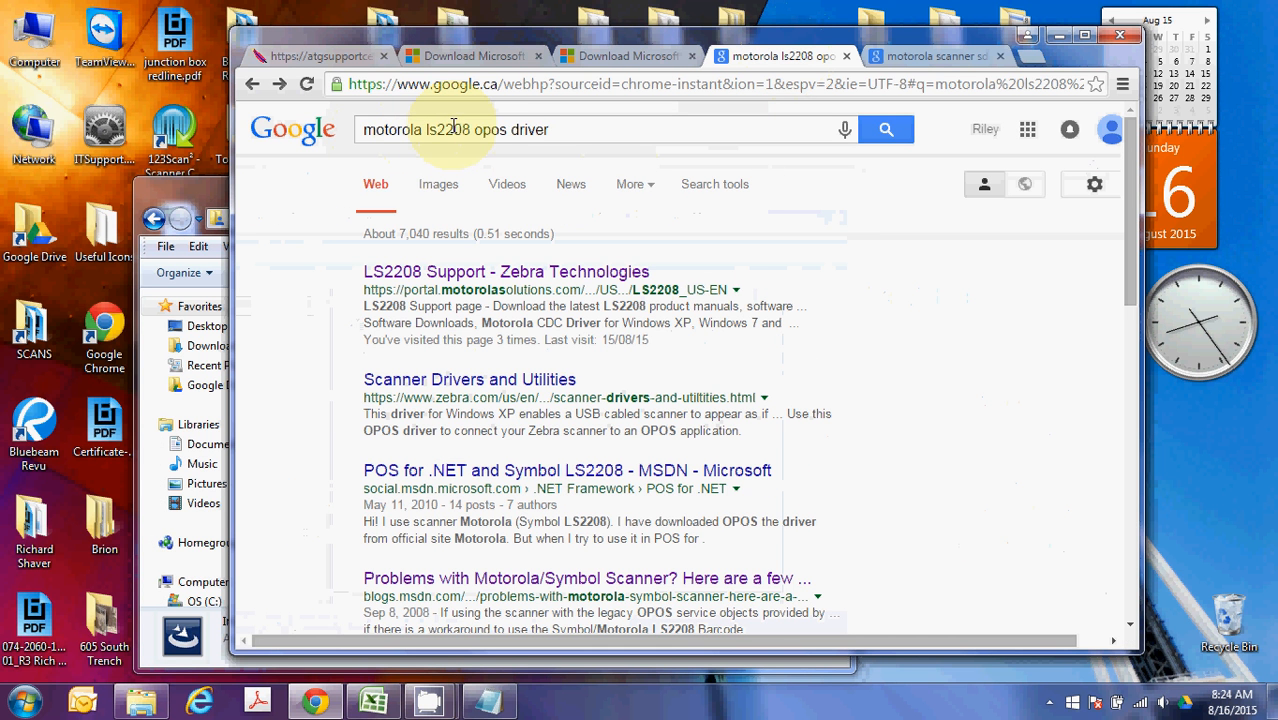
pyautogui.moveTo(515, 279)
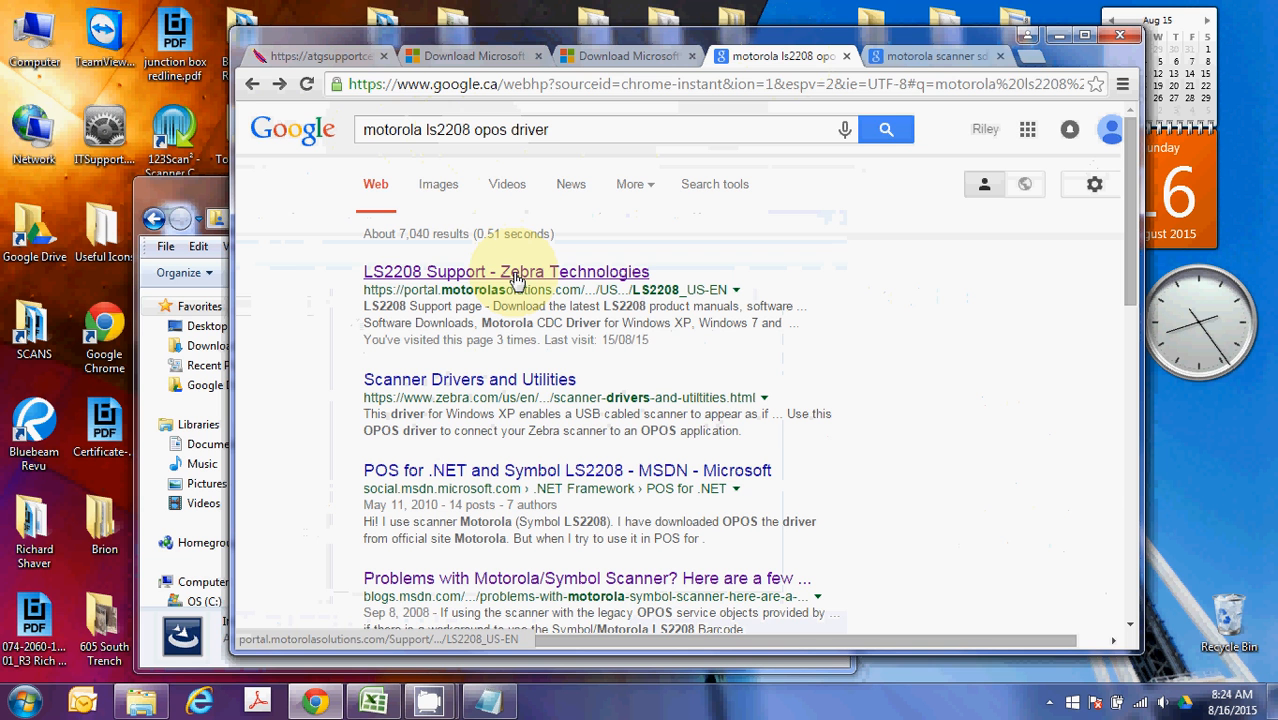
pyautogui.click(515, 271)
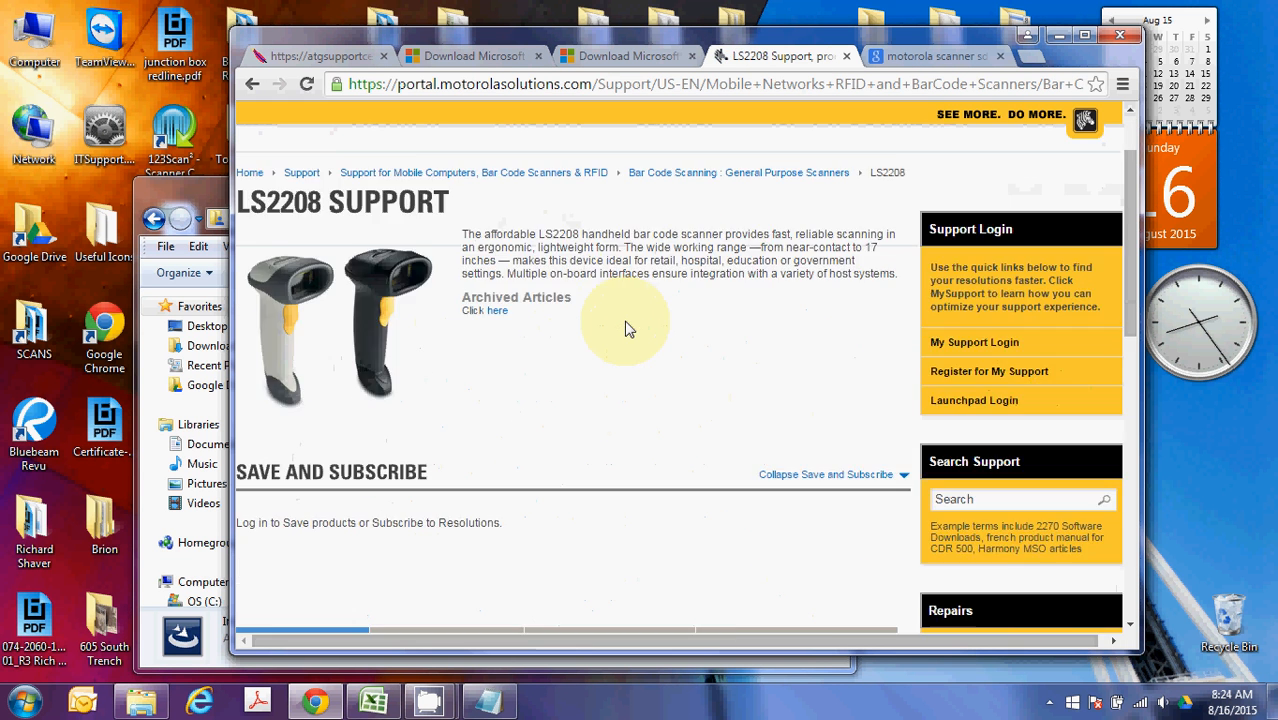
pyautogui.scroll(-3)
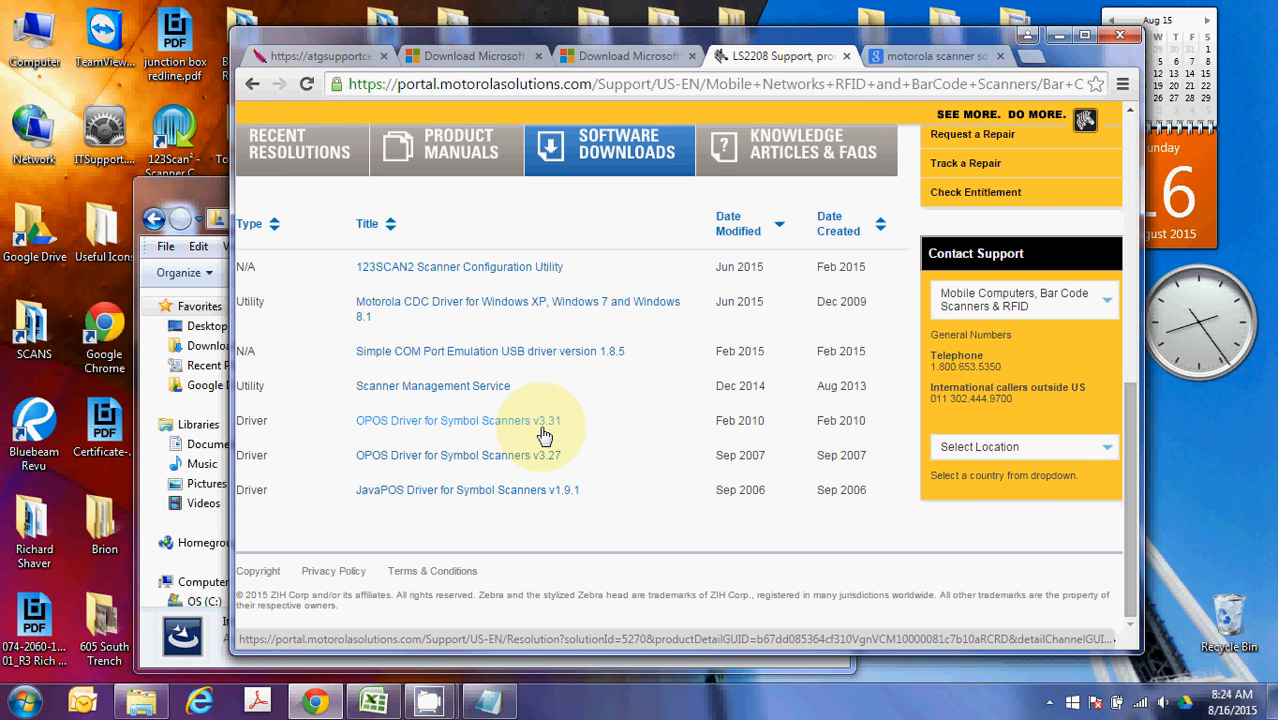
pyautogui.moveTo(490, 391)
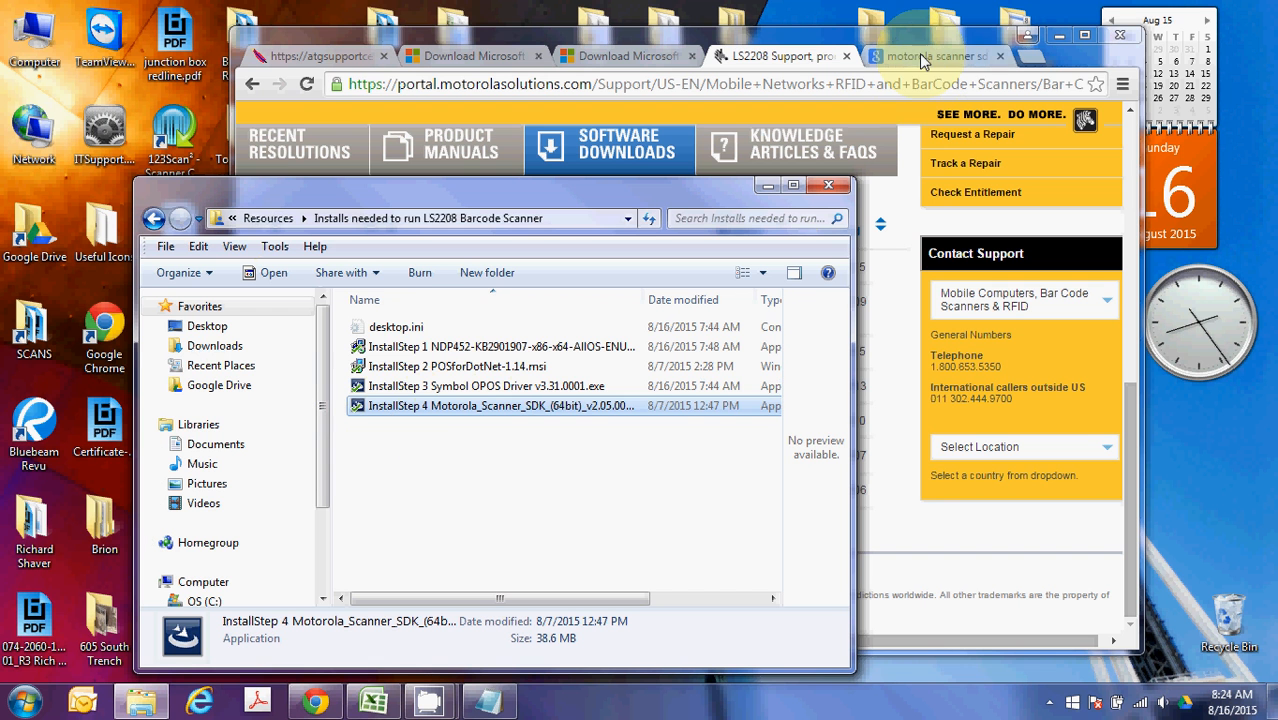
pyautogui.moveTo(530, 405)
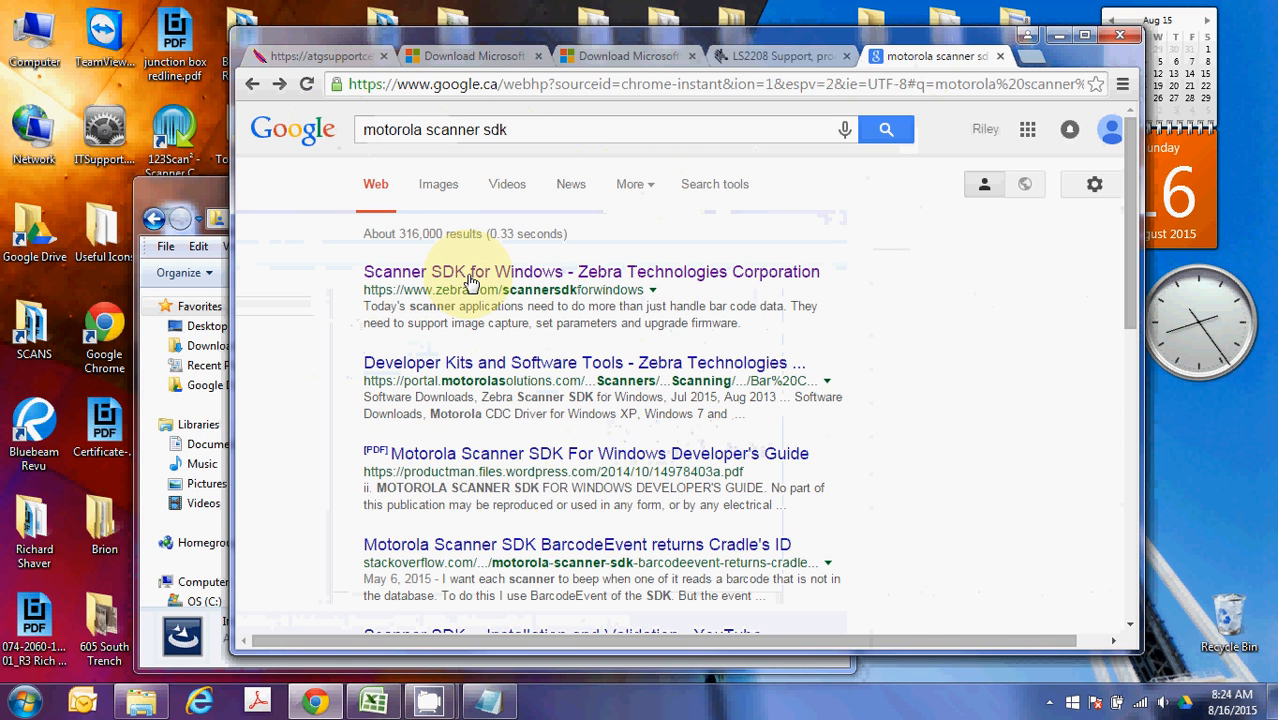
# - Open Zebra's Scanner SDK for Windows page, then its Support & Downloads download link
pyautogui.click(471, 271)
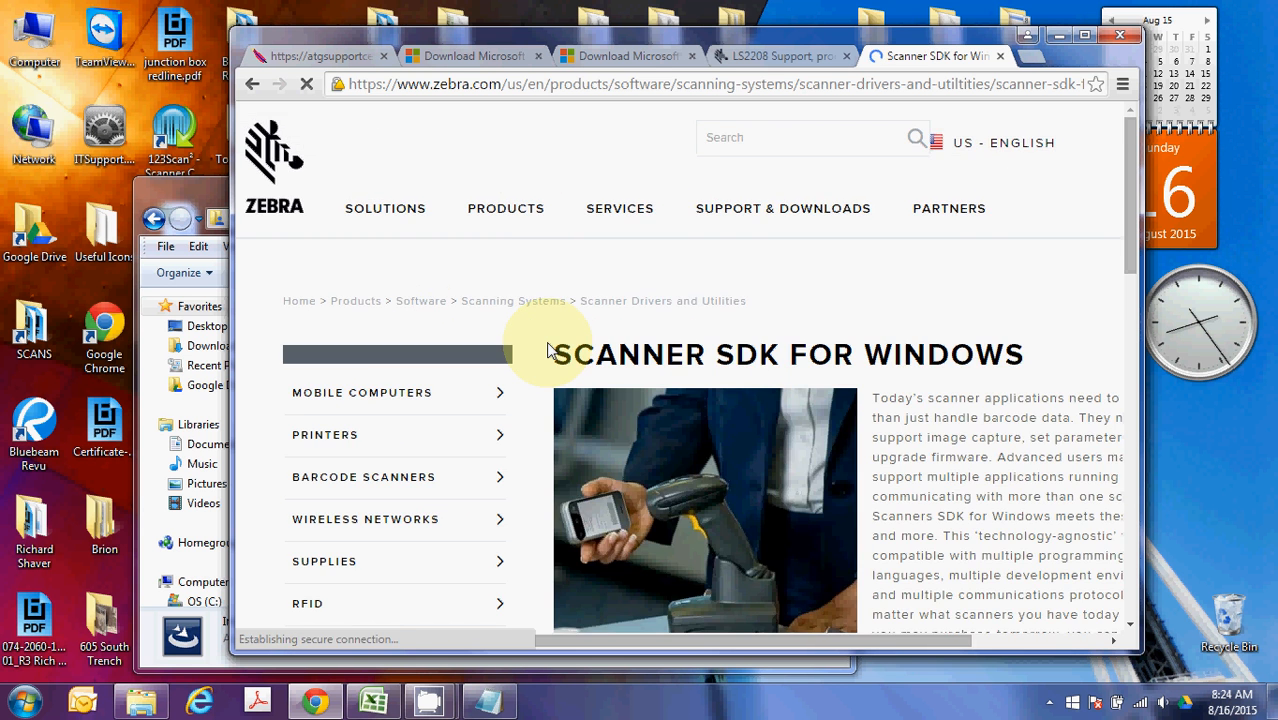
pyautogui.scroll(-3)
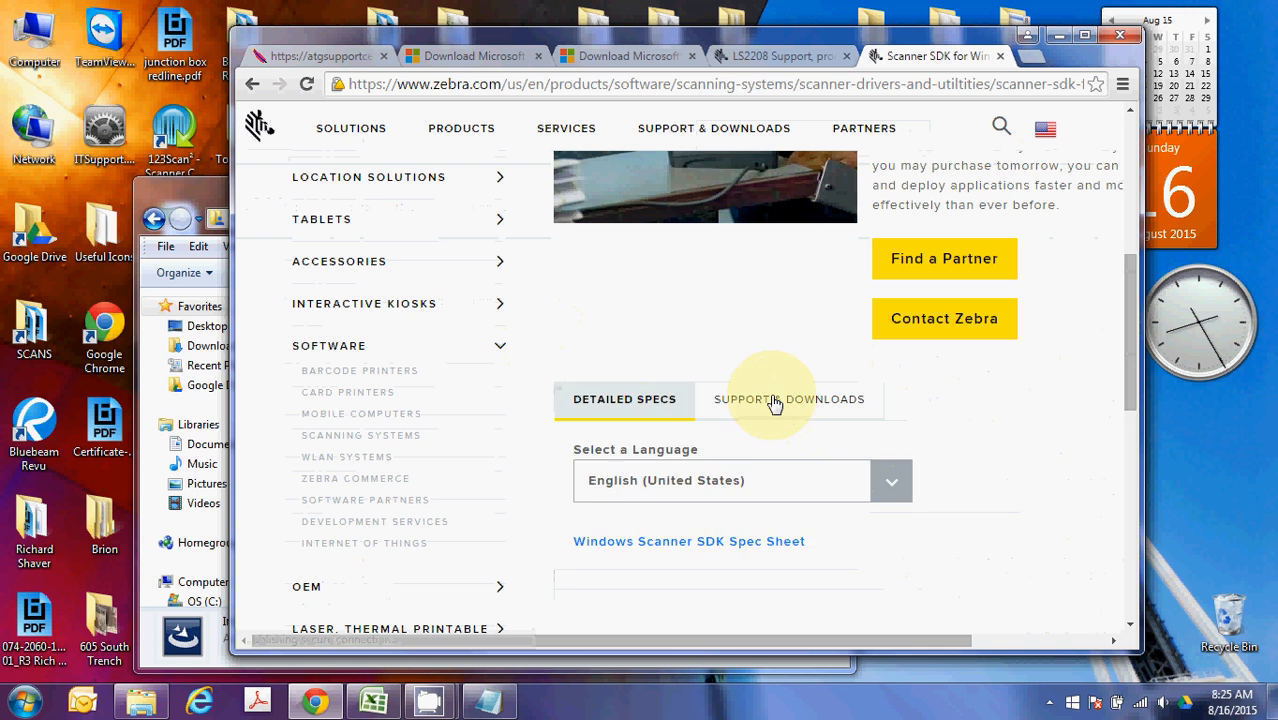
pyautogui.click(788, 399)
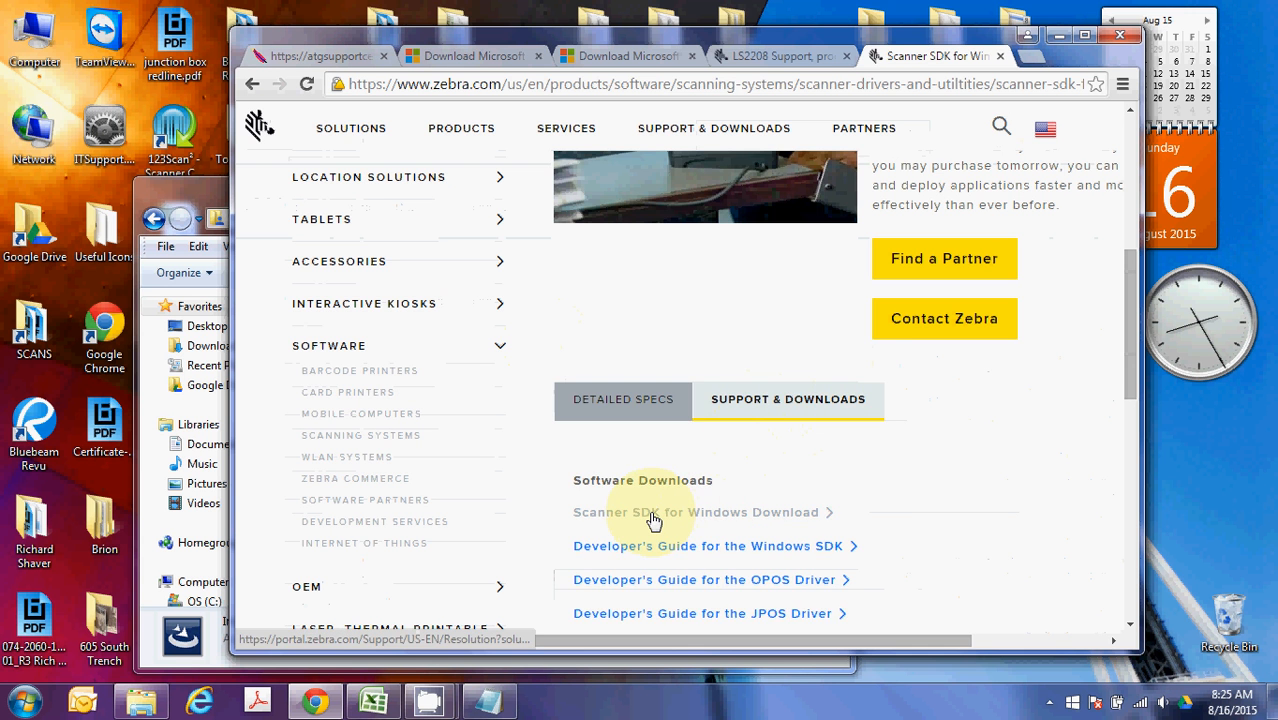
pyautogui.click(660, 512)
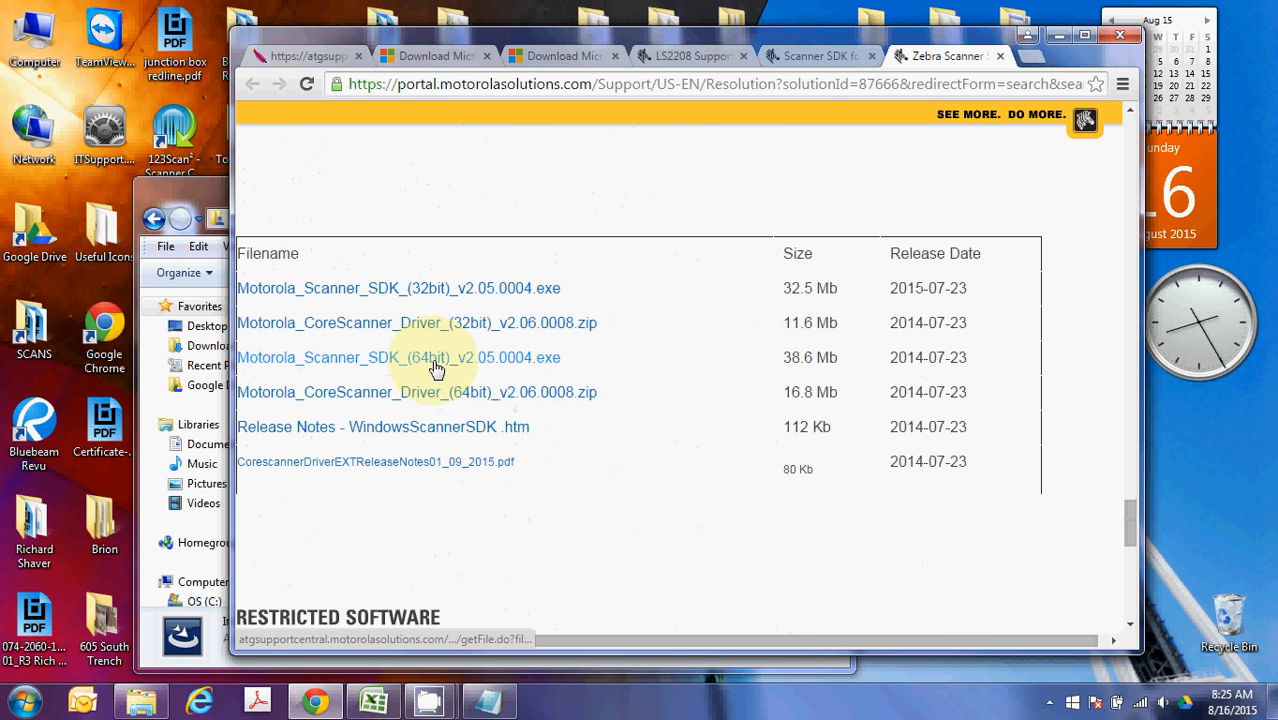
pyautogui.moveTo(502, 300)
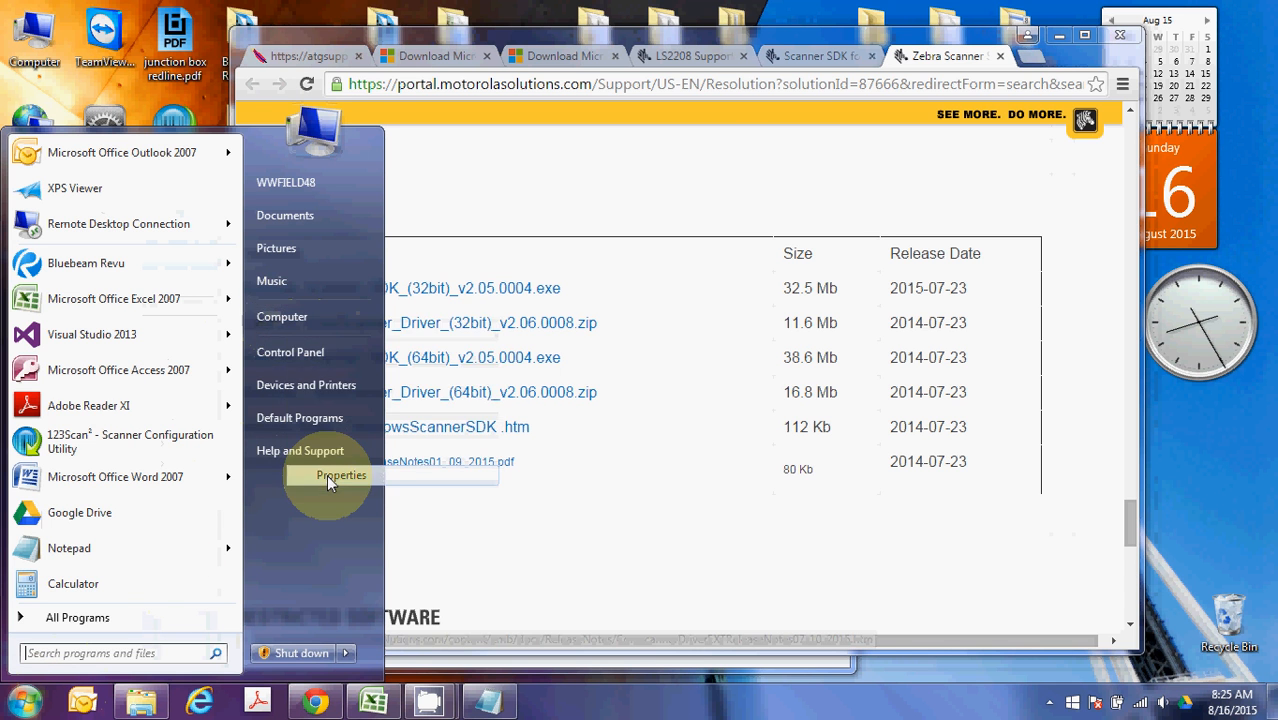
pyautogui.click(341, 474)
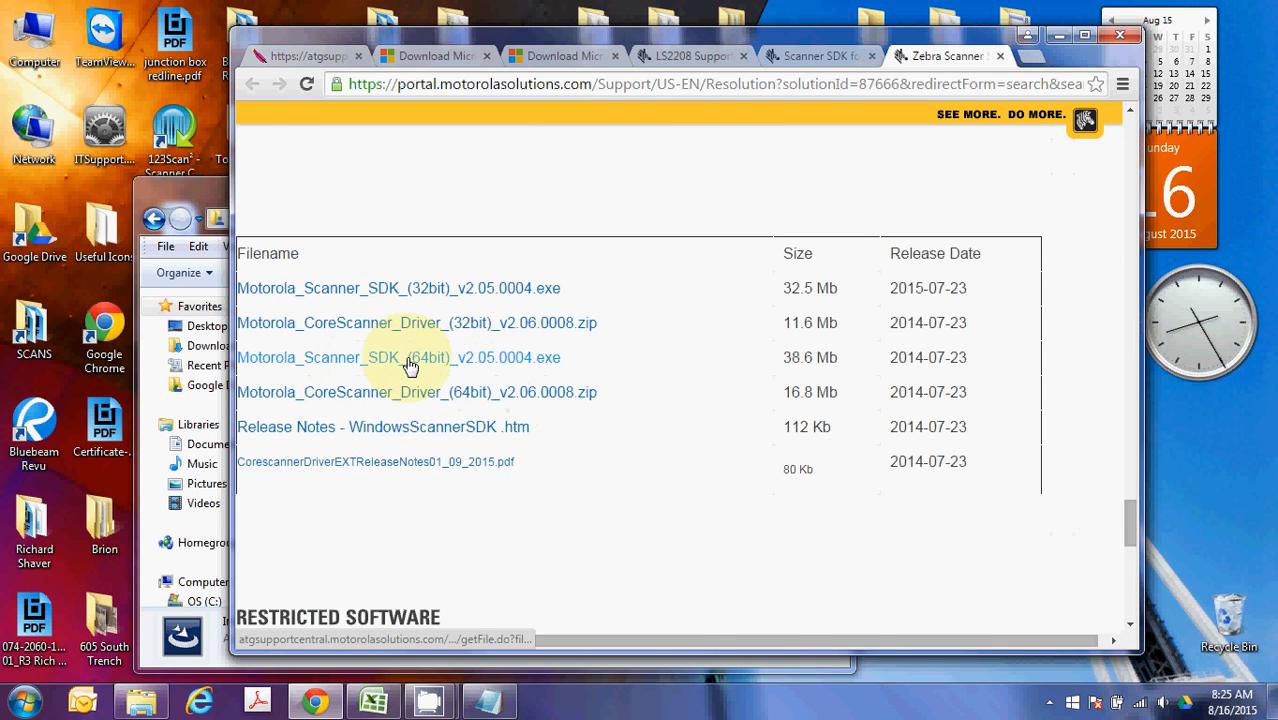
pyautogui.moveTo(430, 364)
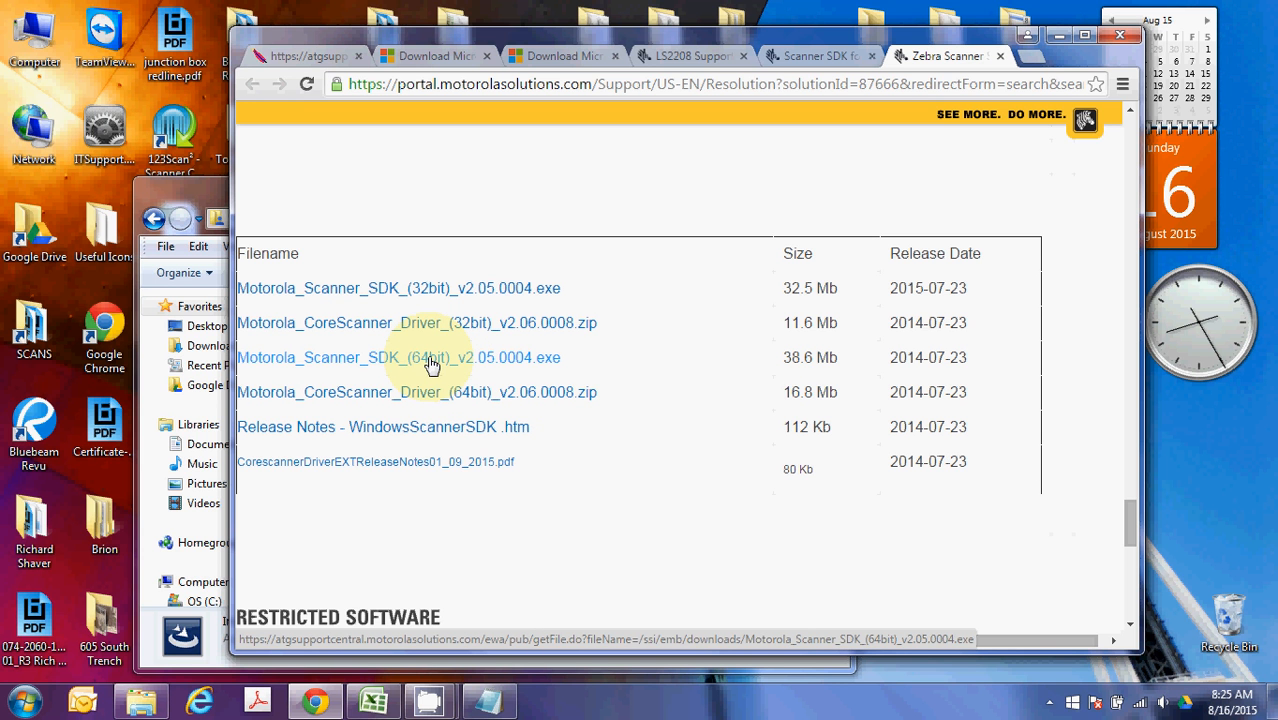
pyautogui.moveTo(523, 244)
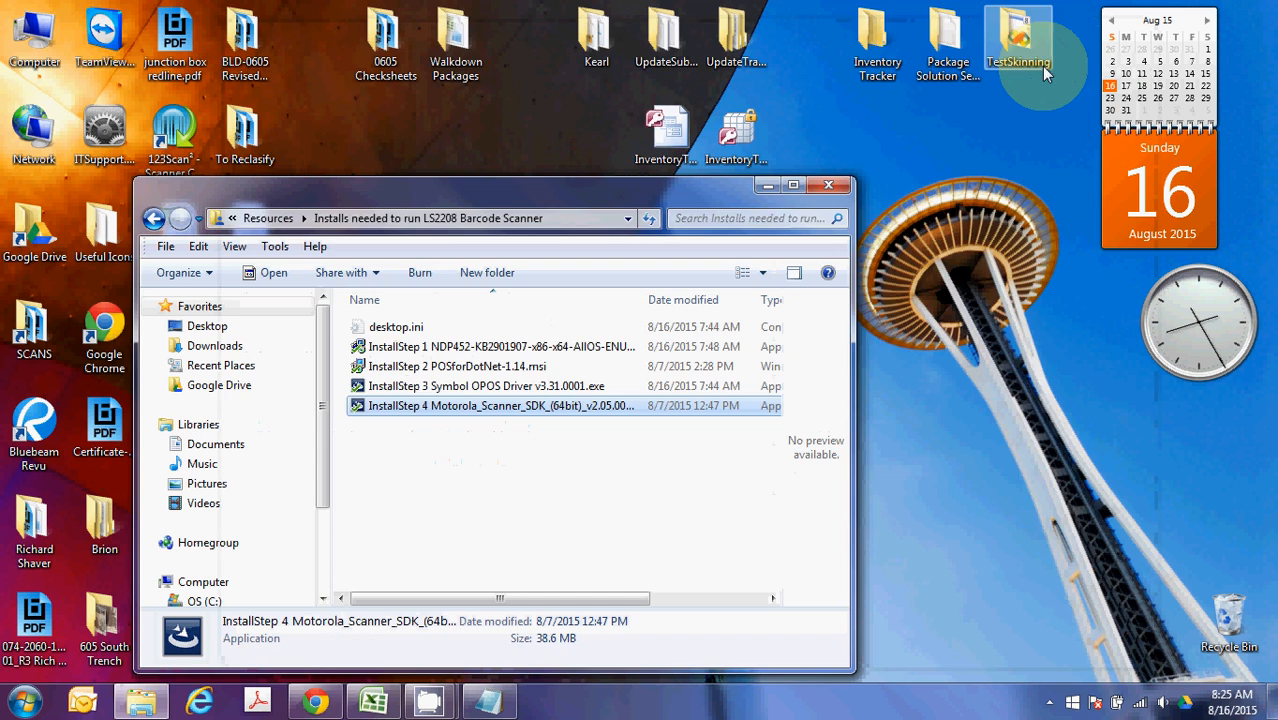
# - Run TestApp.exe from the POS for .NET SDK Samples' Sample Application folder
pyautogui.click(829, 185)
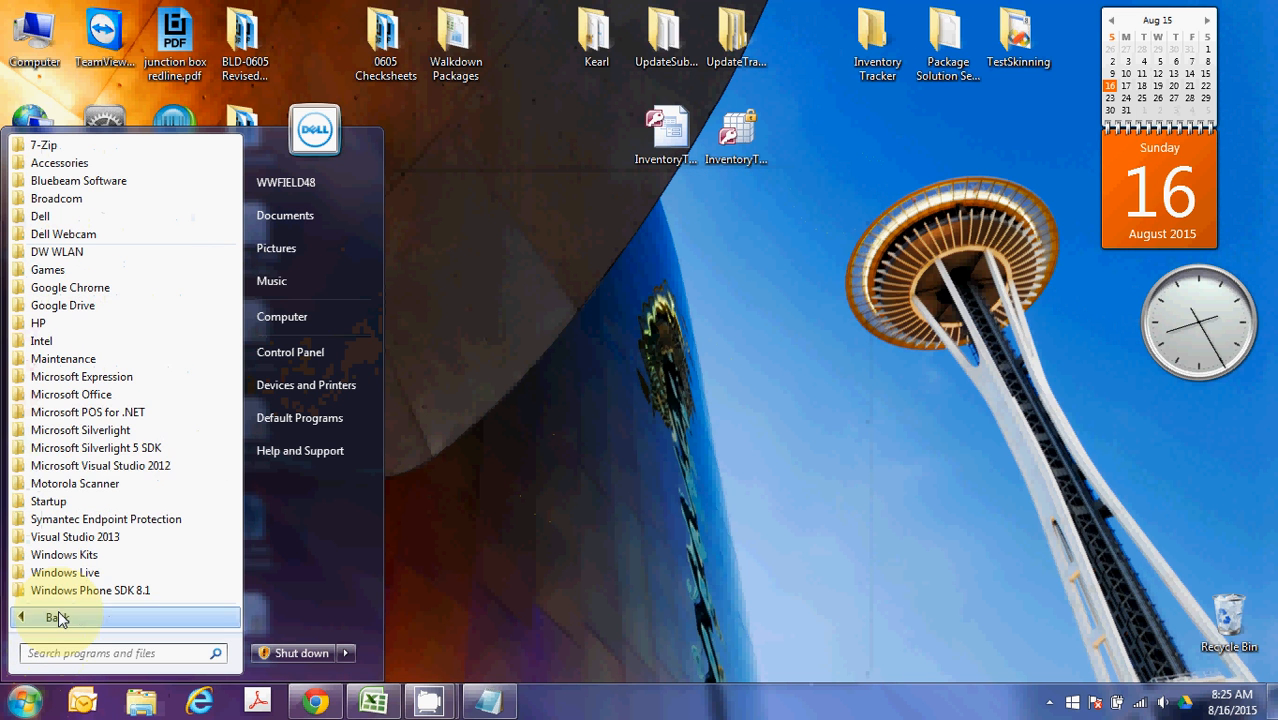
pyautogui.moveTo(105, 412)
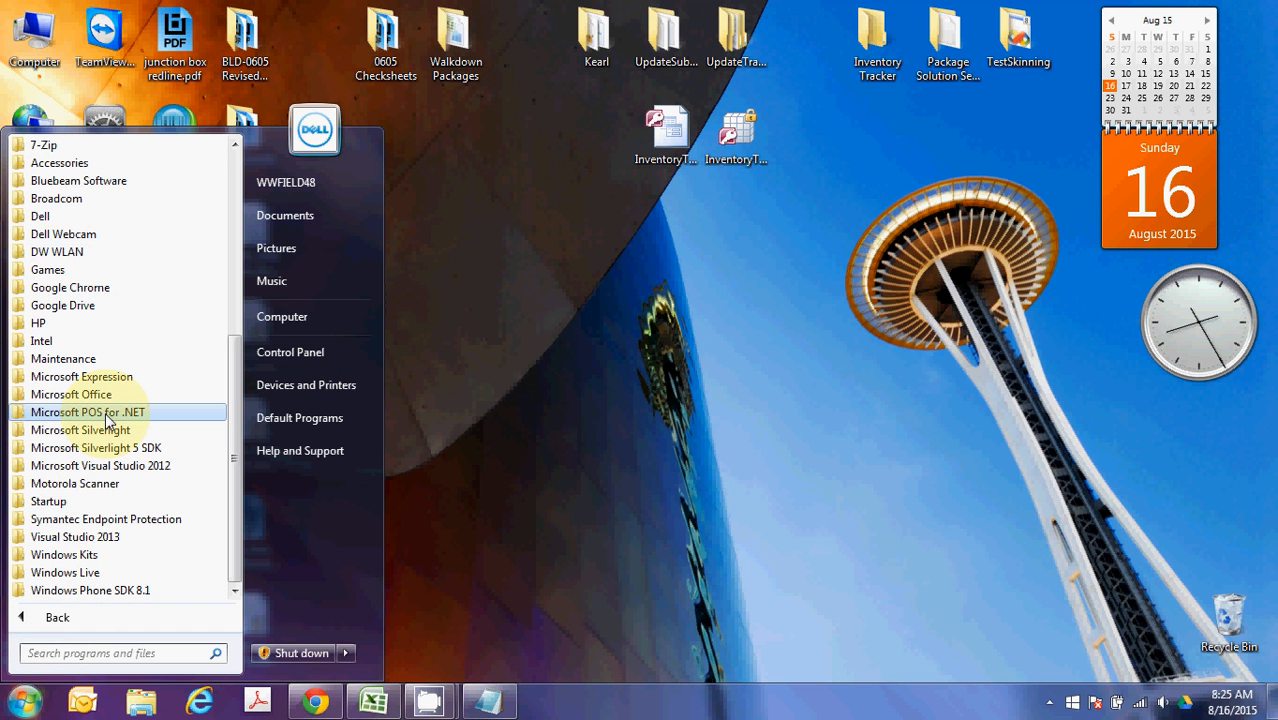
pyautogui.click(87, 412)
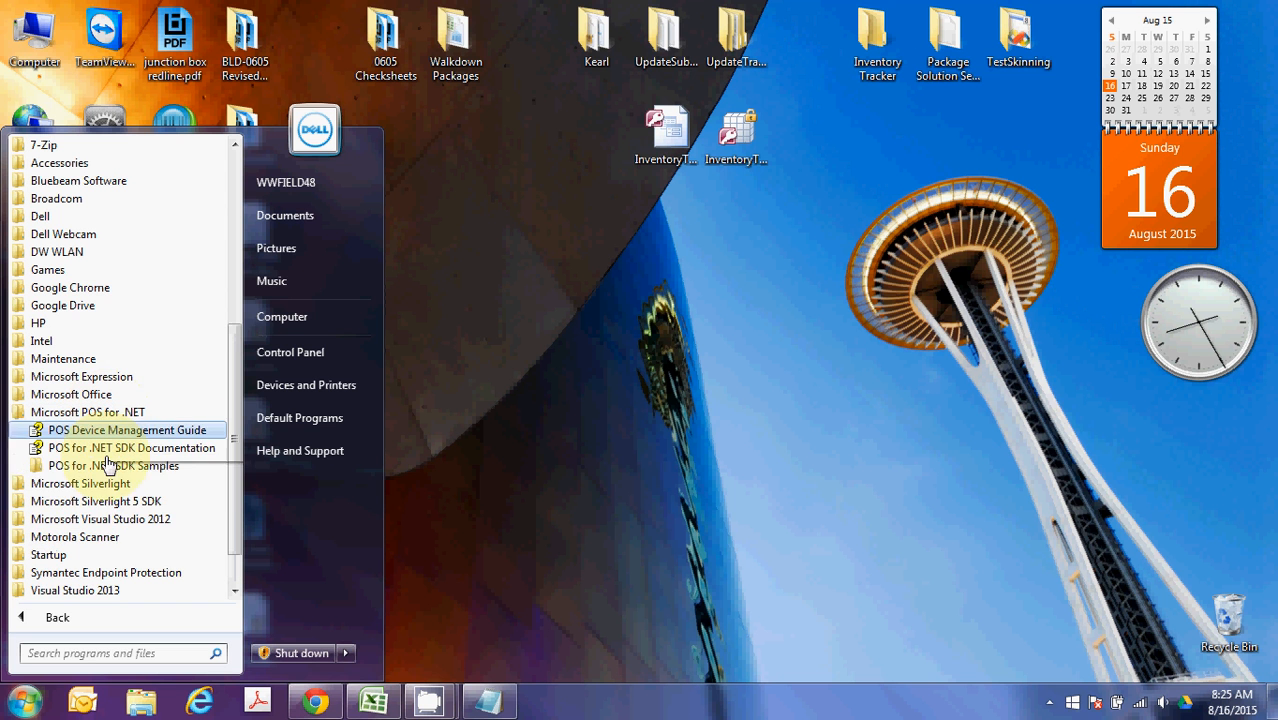
pyautogui.moveTo(110, 466)
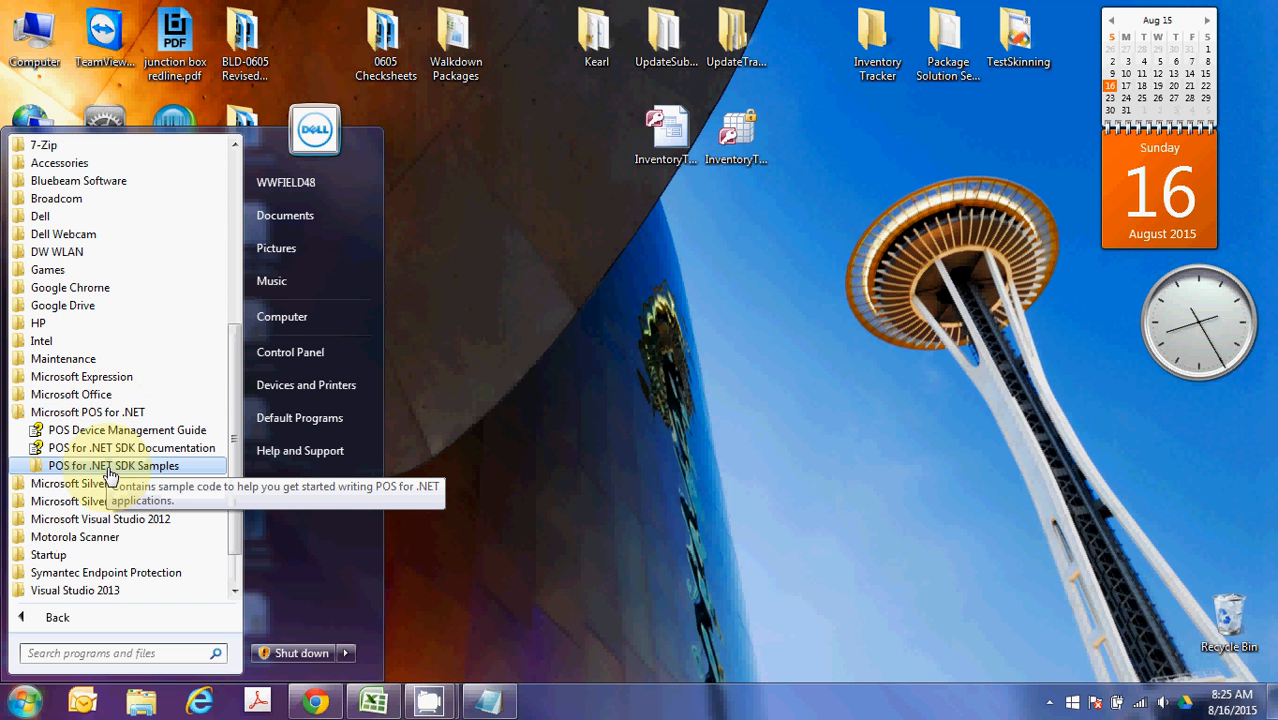
pyautogui.click(110, 465)
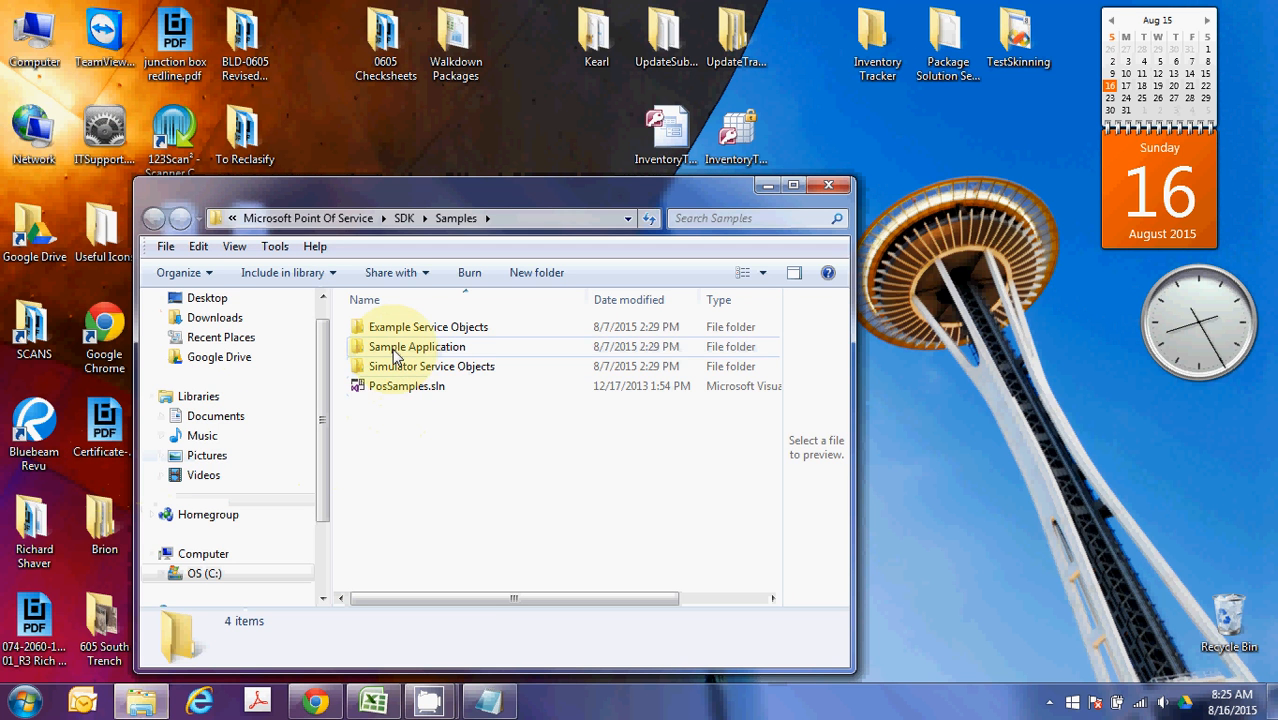
pyautogui.doubleClick(416, 346)
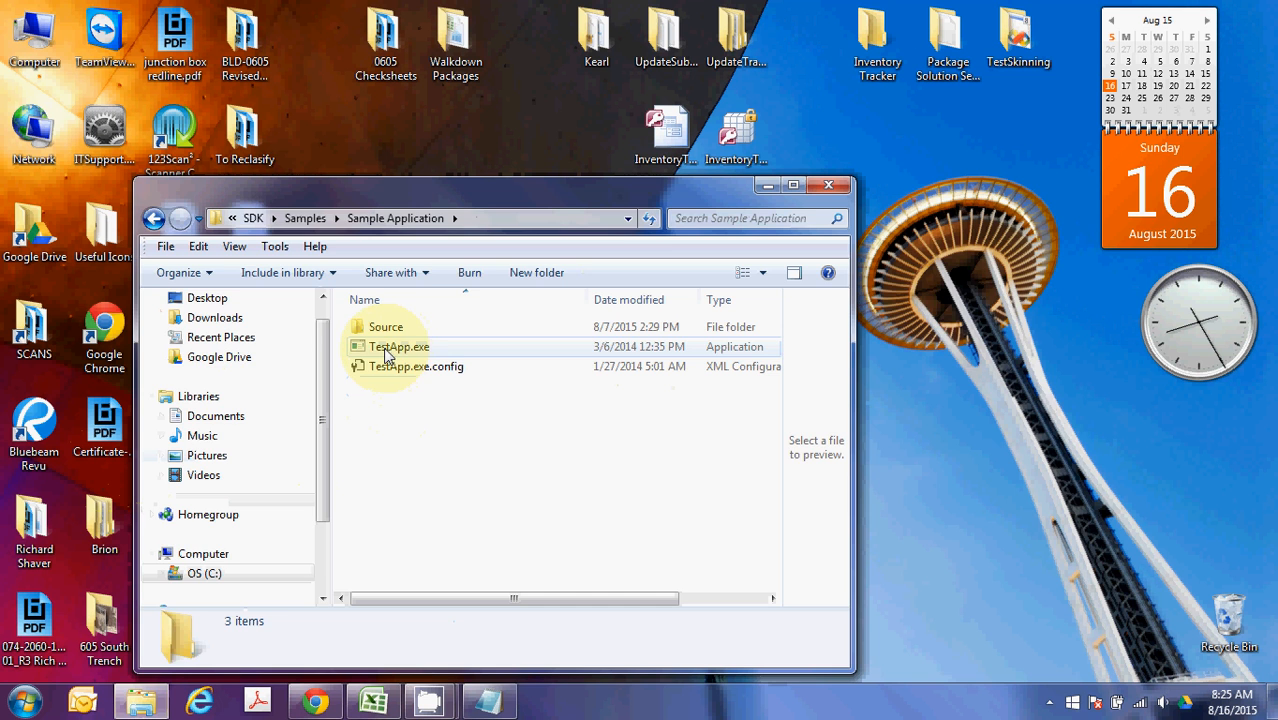
pyautogui.doubleClick(398, 346)
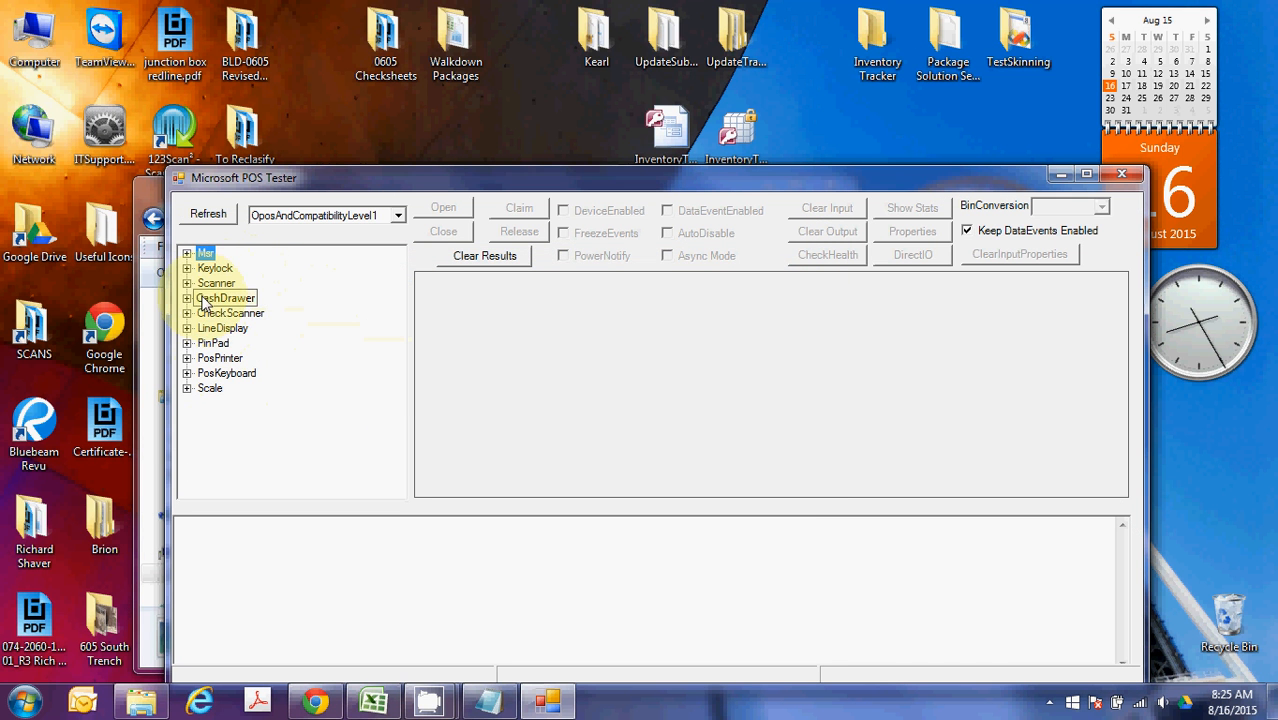
# - Open the STI_USBSCANNER device under Scanner in POS Tester, then close the tester
pyautogui.click(188, 283)
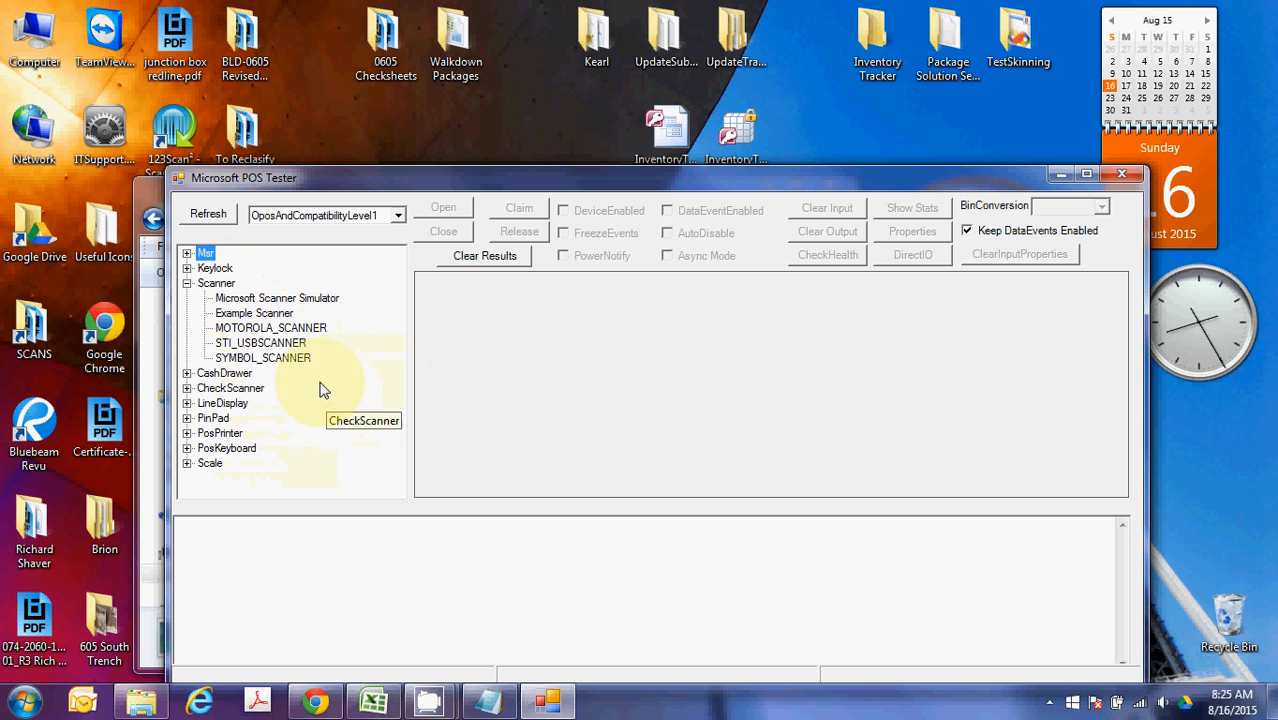
pyautogui.moveTo(460, 332)
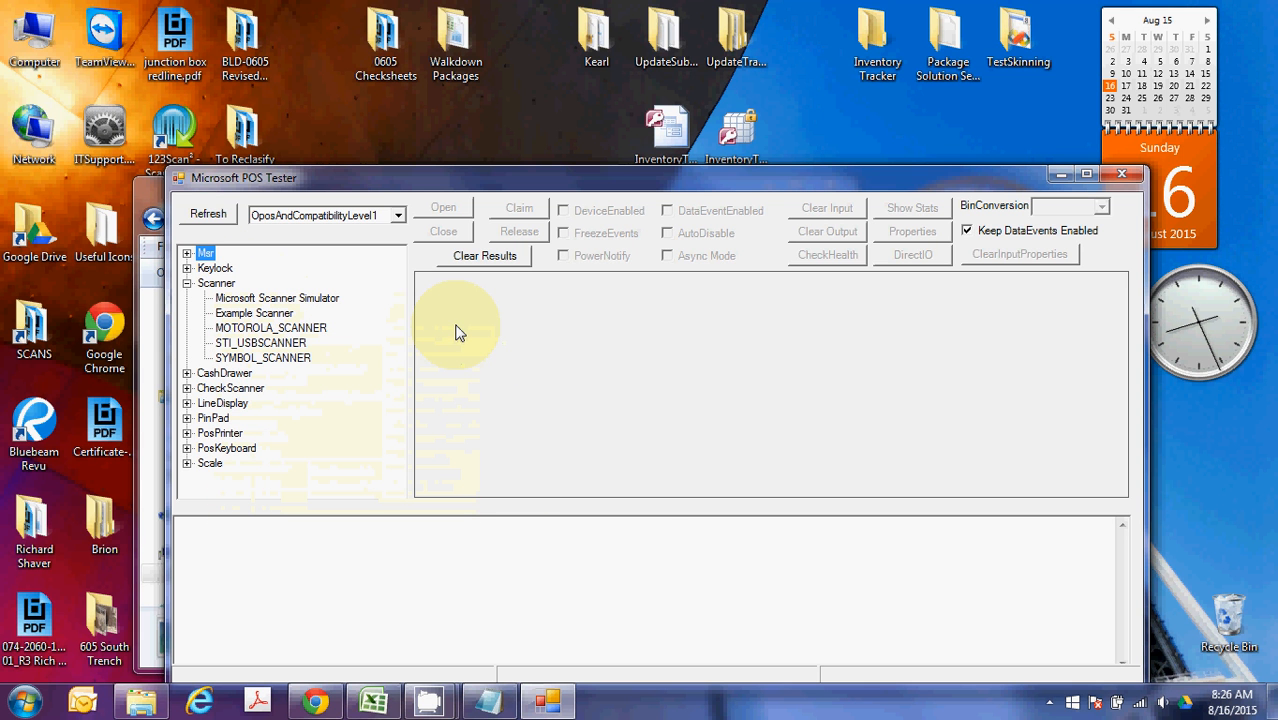
pyautogui.moveTo(260, 343)
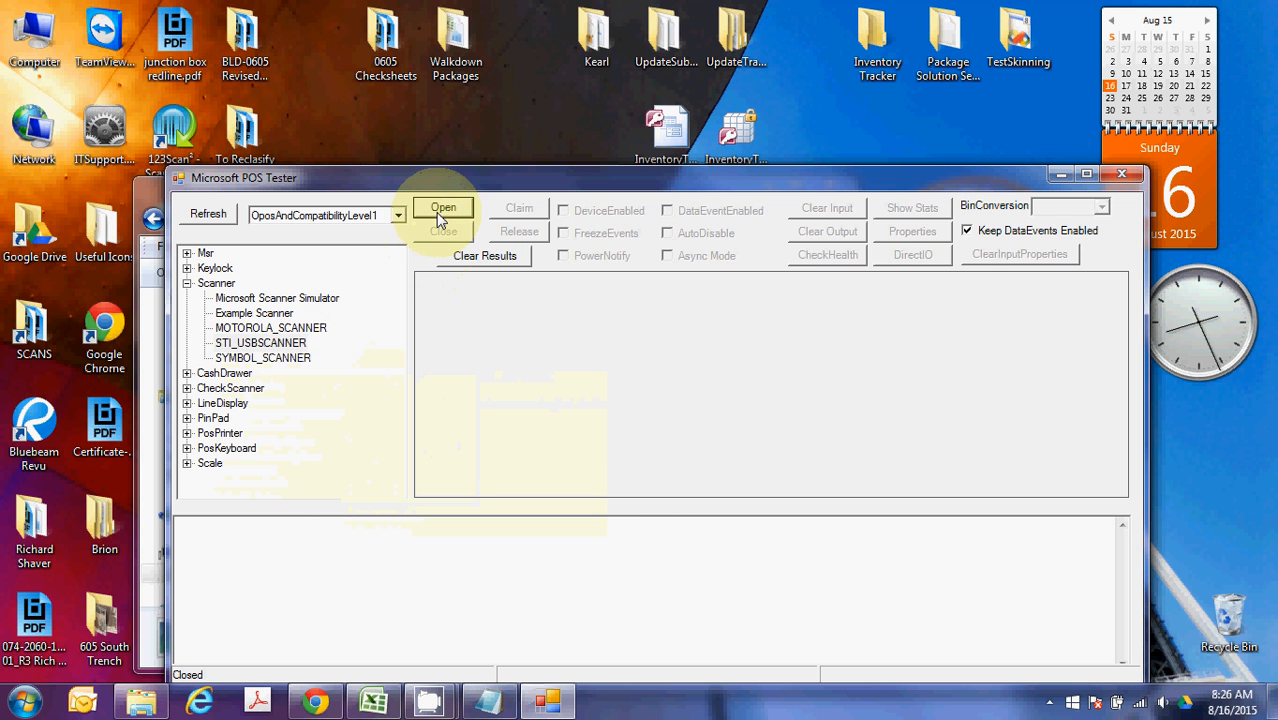
pyautogui.click(443, 207)
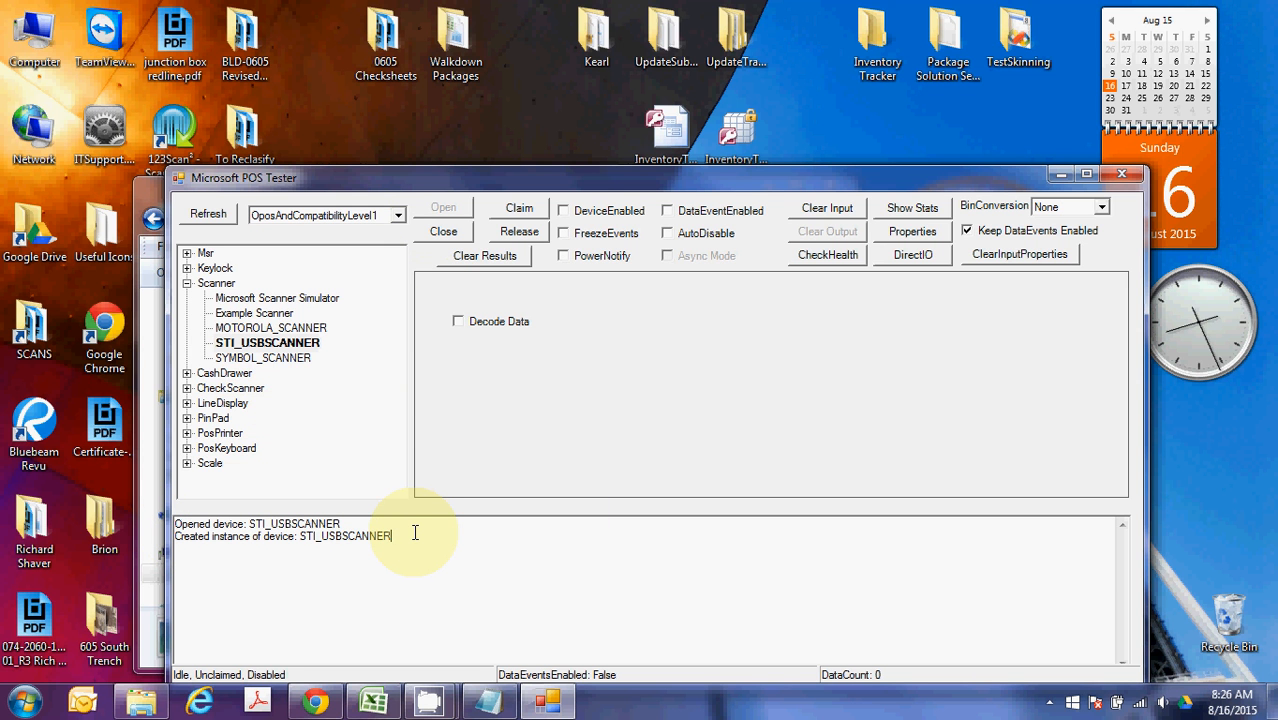
pyautogui.moveTo(1030, 200)
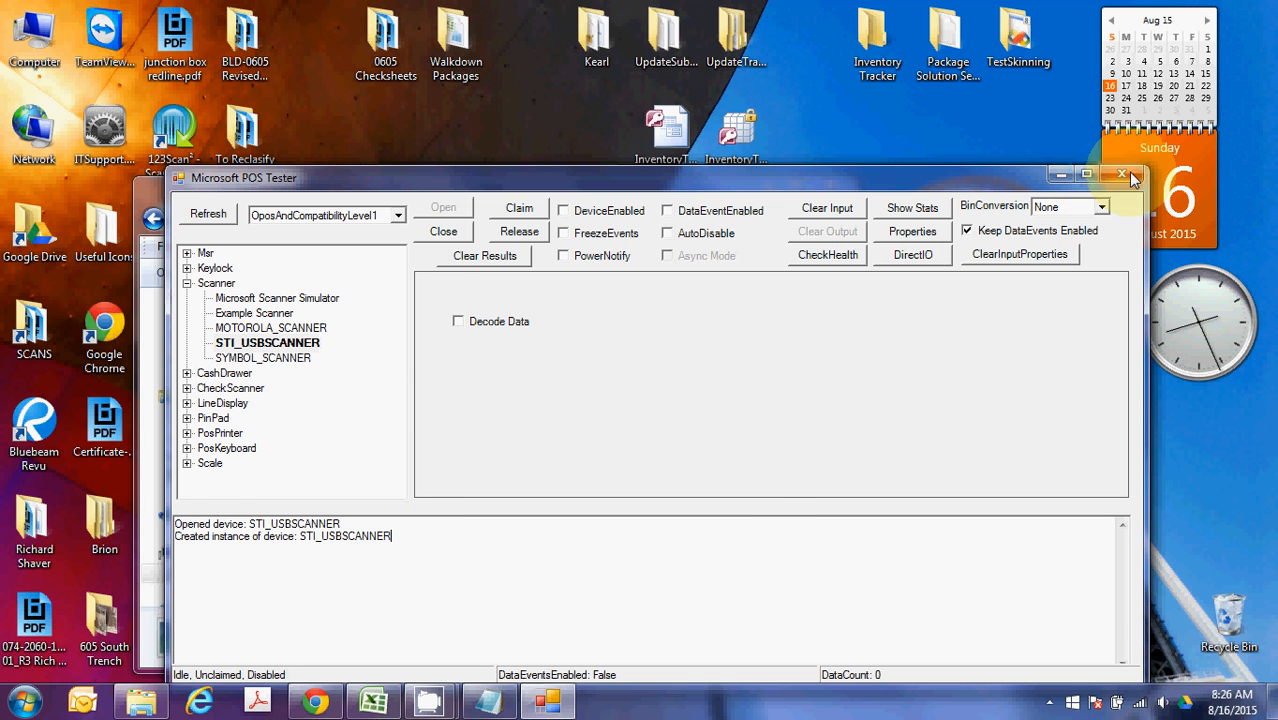
pyautogui.click(1123, 177)
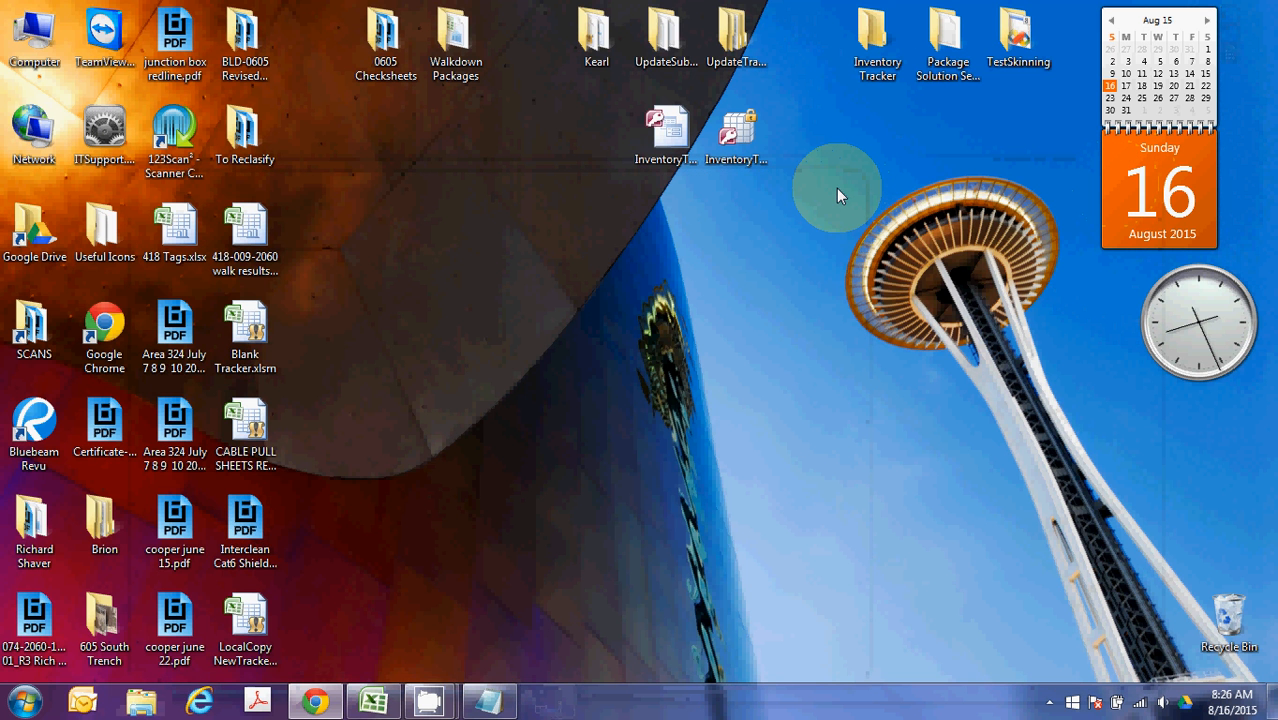